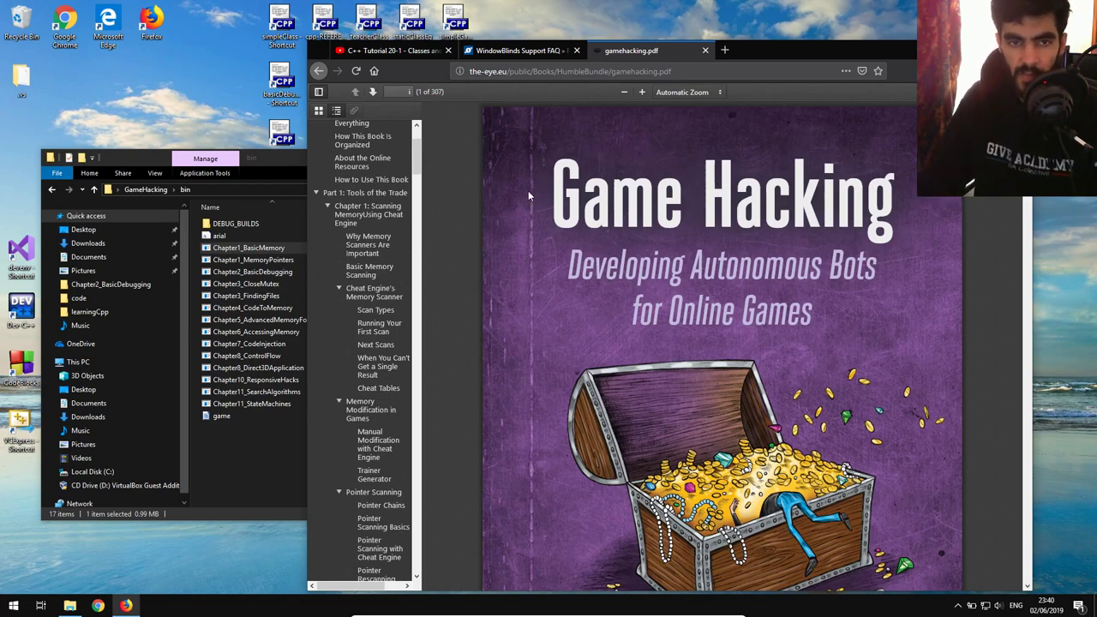
{"action": "mouse_move", "coordinate": [591, 240]}
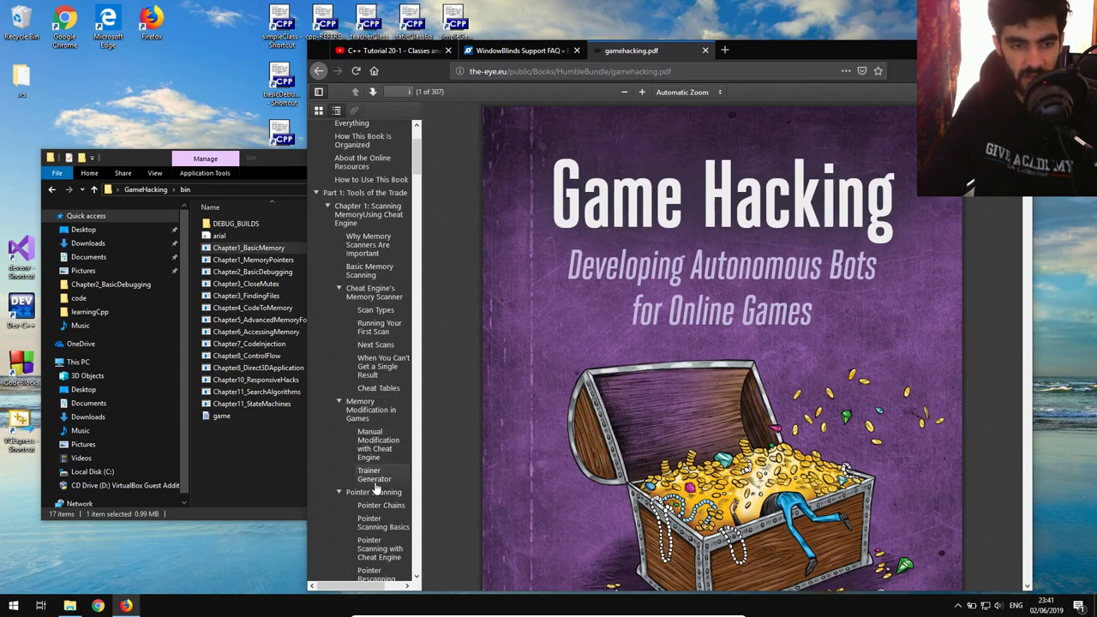
Move the grey ball up and right to the red square's top-right corner.
{"action": "left_click", "coordinate": [374, 490]}
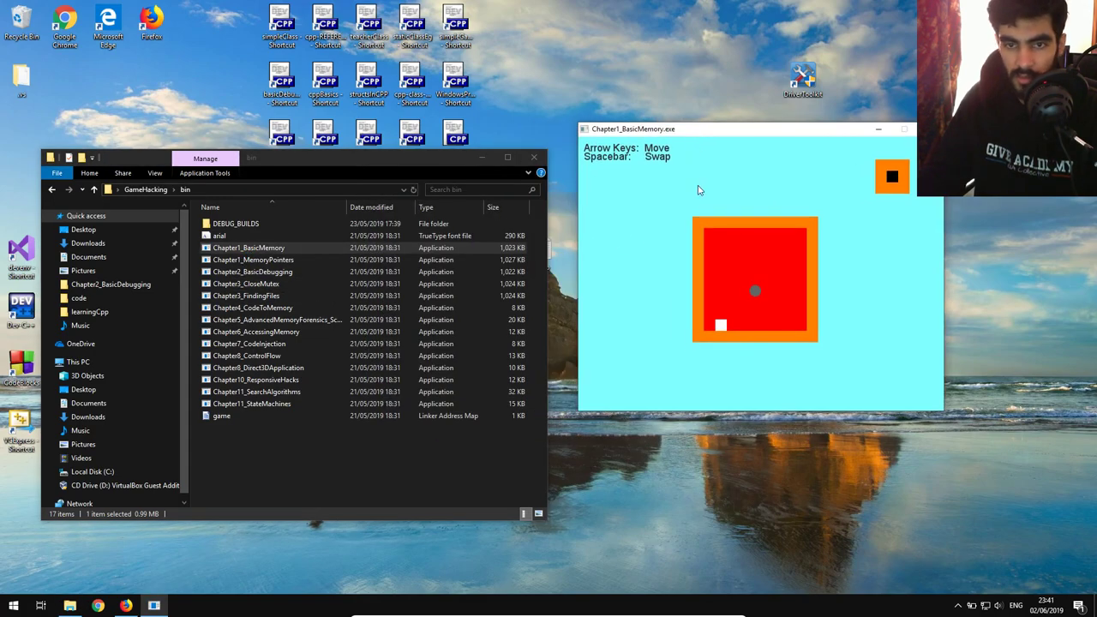
{"action": "key", "text": "Up"}
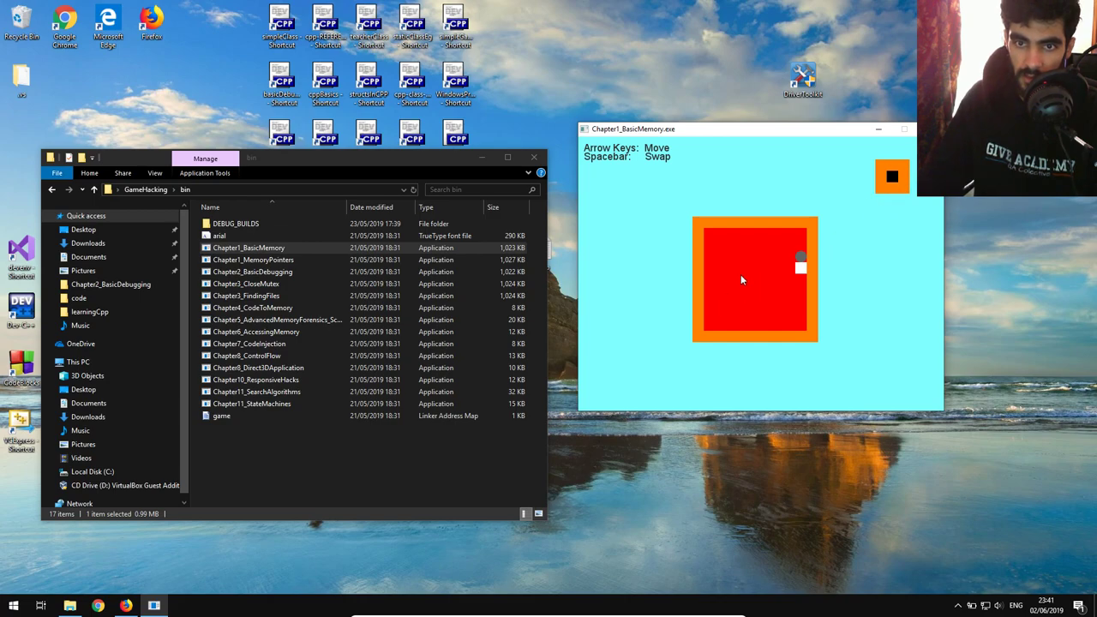
{"action": "key", "text": "Right"}
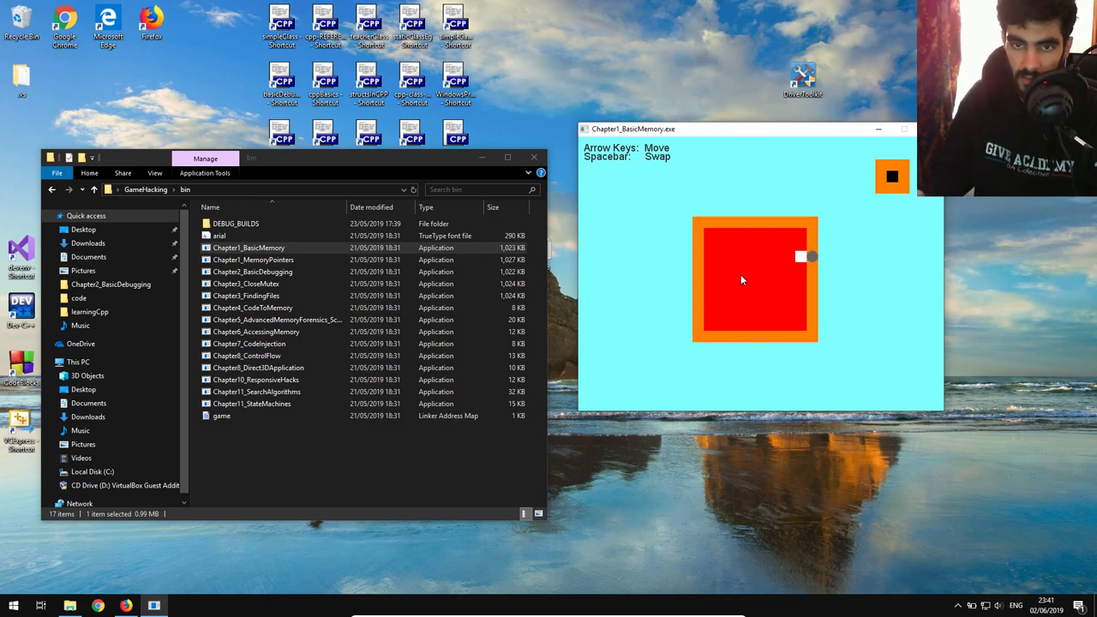
{"action": "key", "text": "Up"}
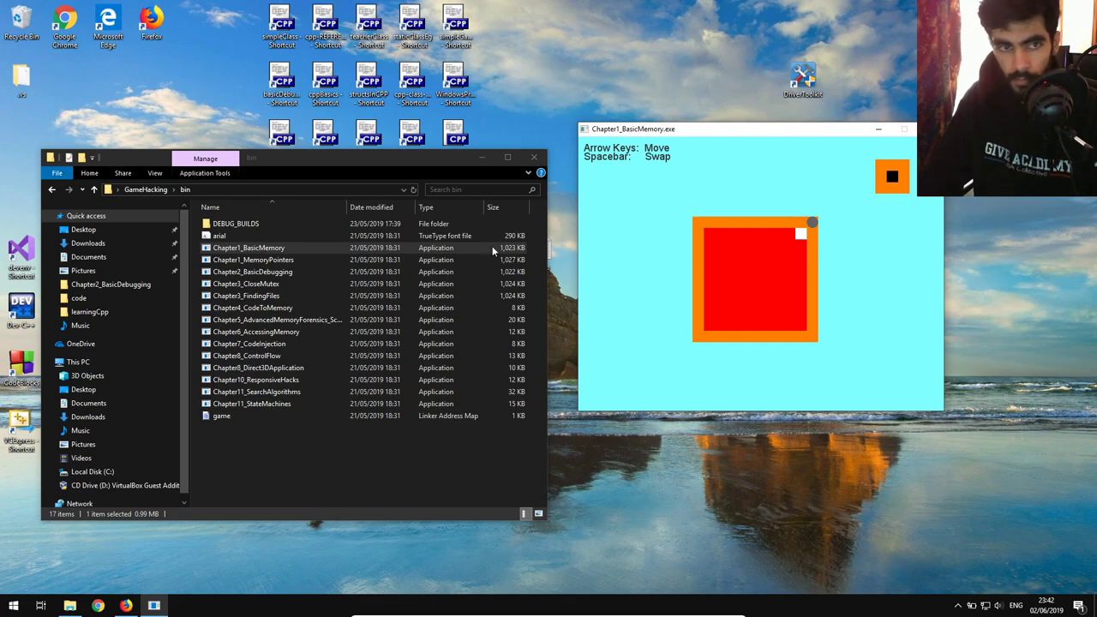
Relaunch Chapter1_BasicMemory.exe and attach Cheat Engine to its process via the Process List.
{"action": "left_click", "coordinate": [905, 129]}
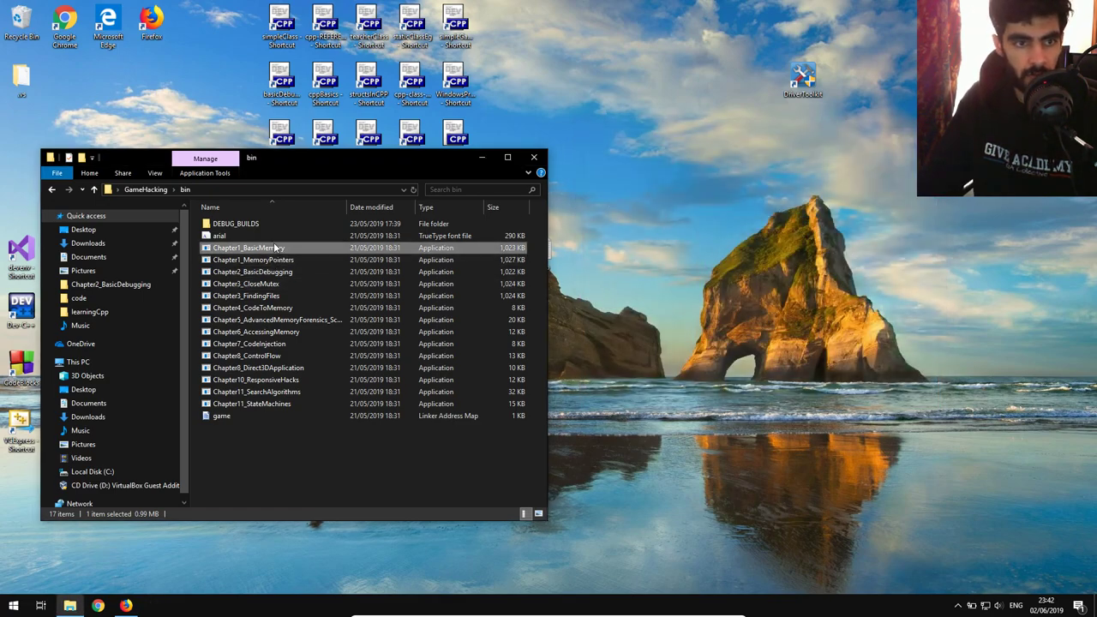
{"action": "double_click", "coordinate": [249, 246]}
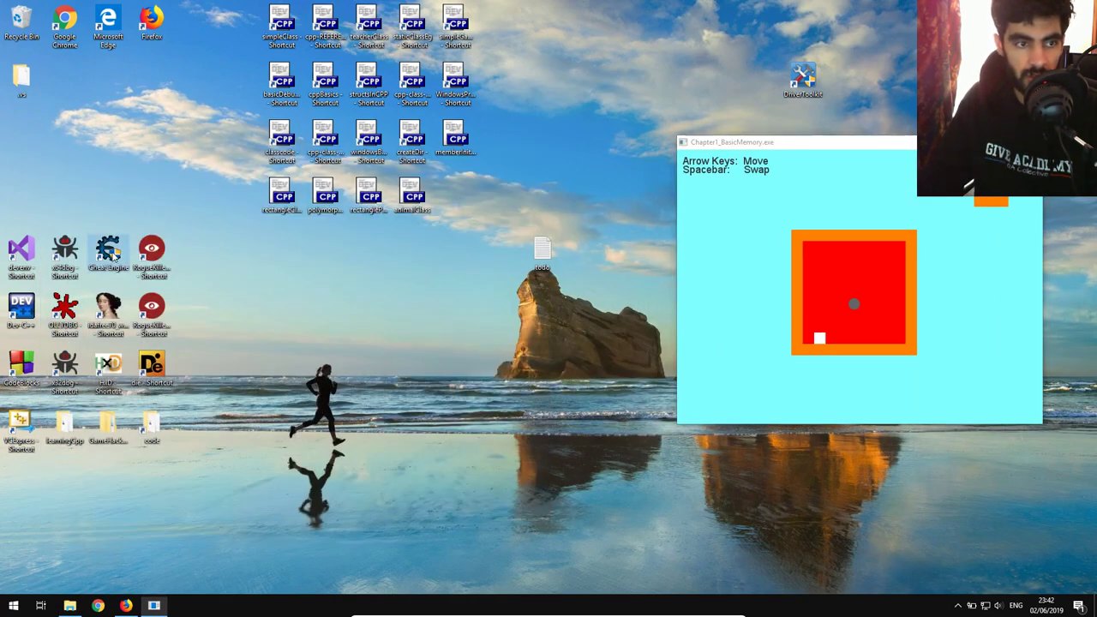
{"action": "right_click", "coordinate": [108, 249]}
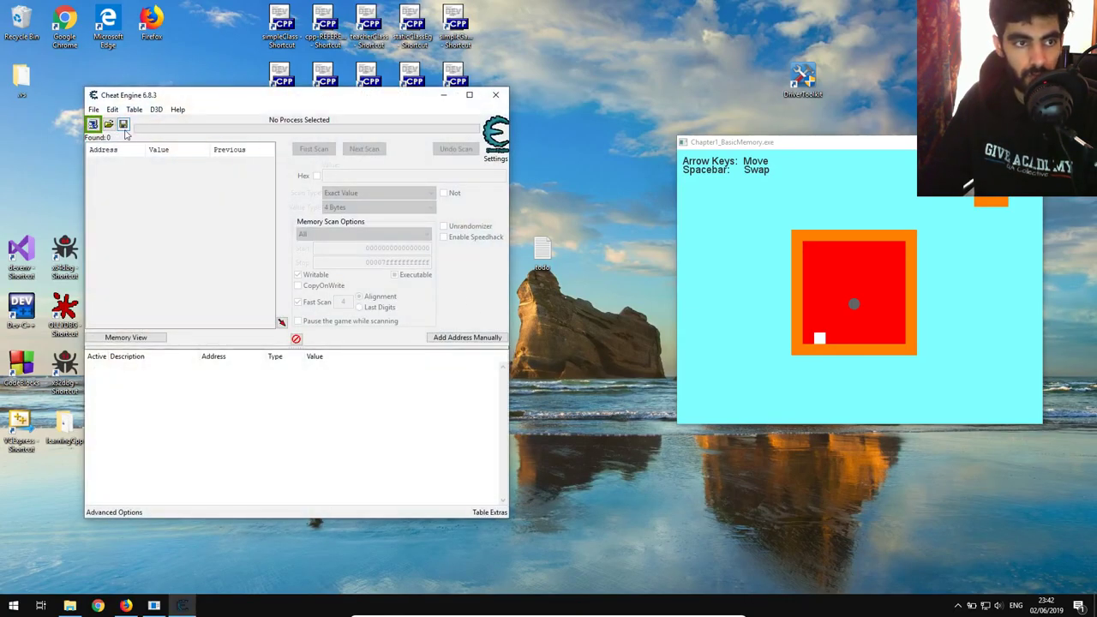
{"action": "left_click", "coordinate": [92, 124]}
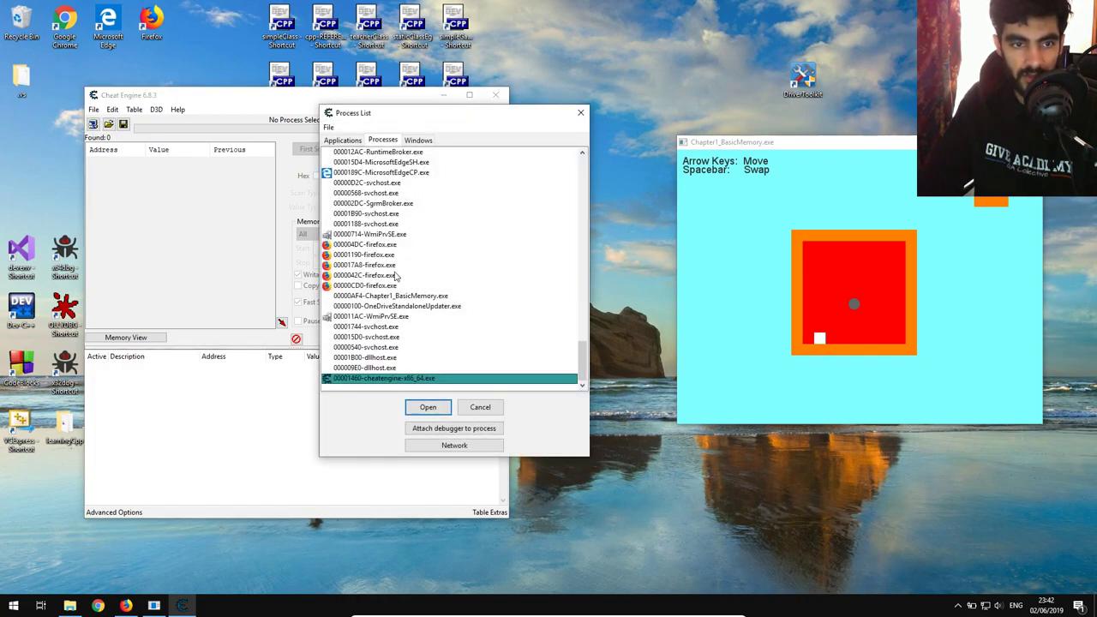
{"action": "left_click", "coordinate": [428, 408]}
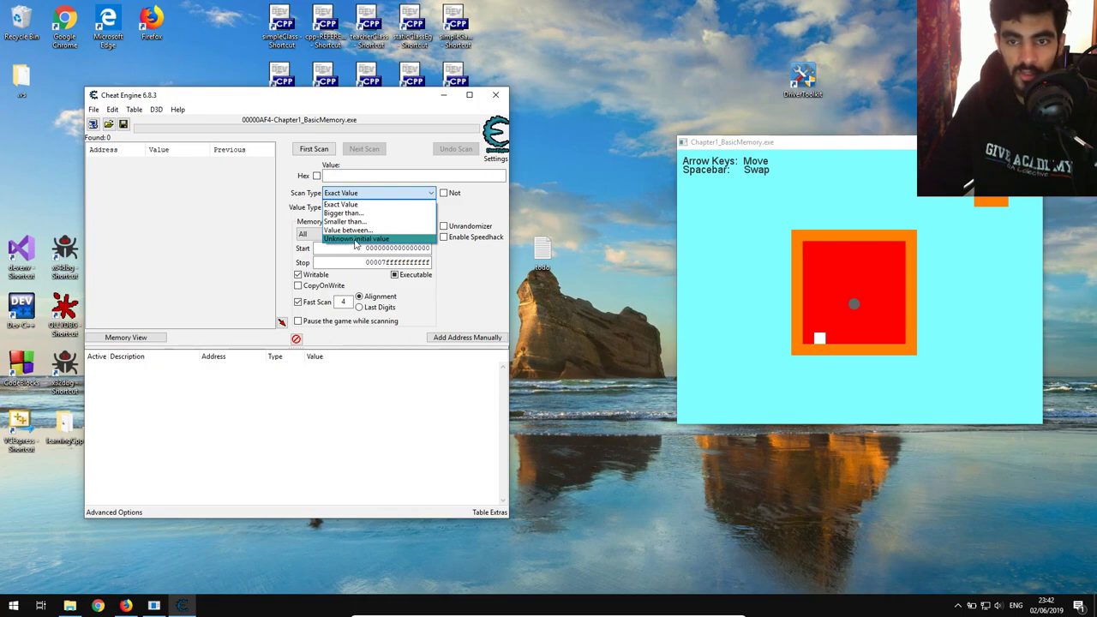
First Scan for an unknown value, then rescan 'Increased value by' 1 after each ball move, reaching 13 results.
{"action": "left_click", "coordinate": [357, 238]}
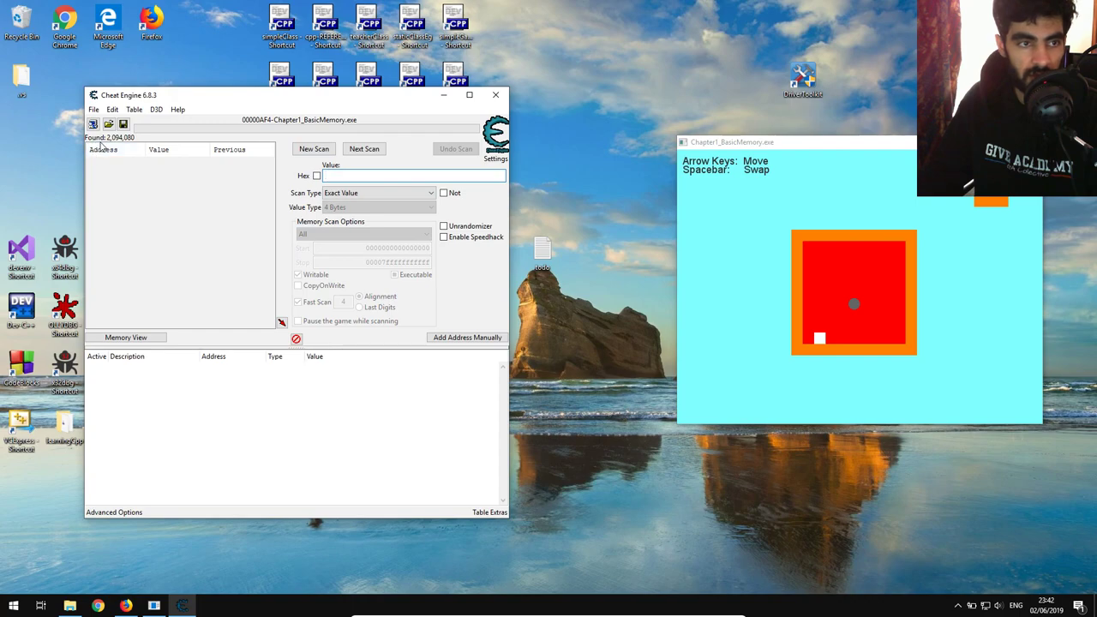
{"action": "mouse_move", "coordinate": [990, 370]}
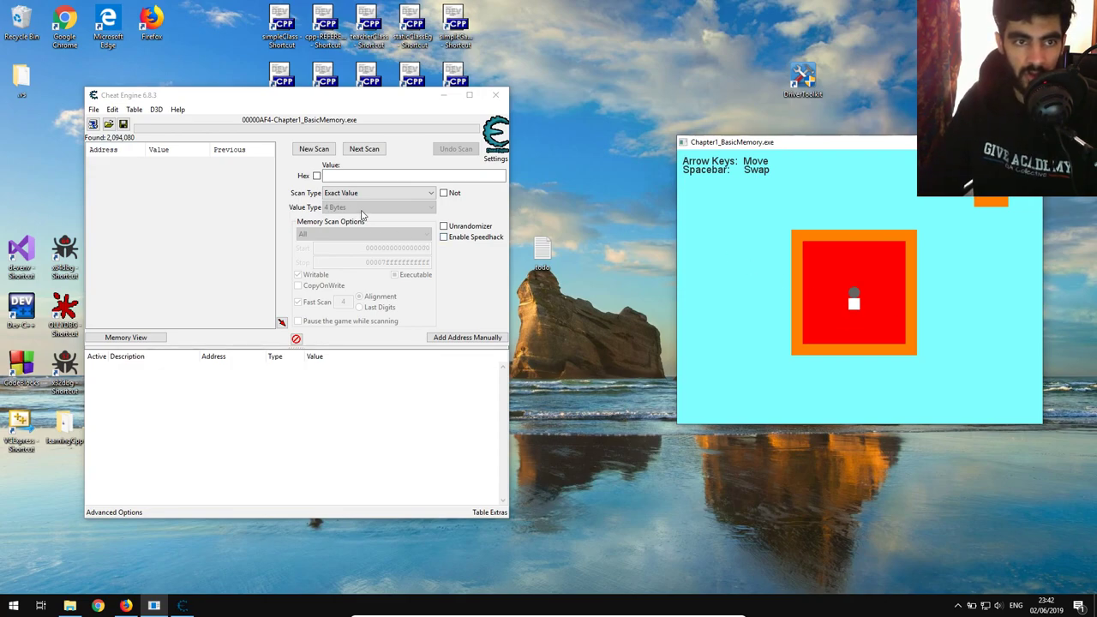
{"action": "left_click", "coordinate": [377, 191]}
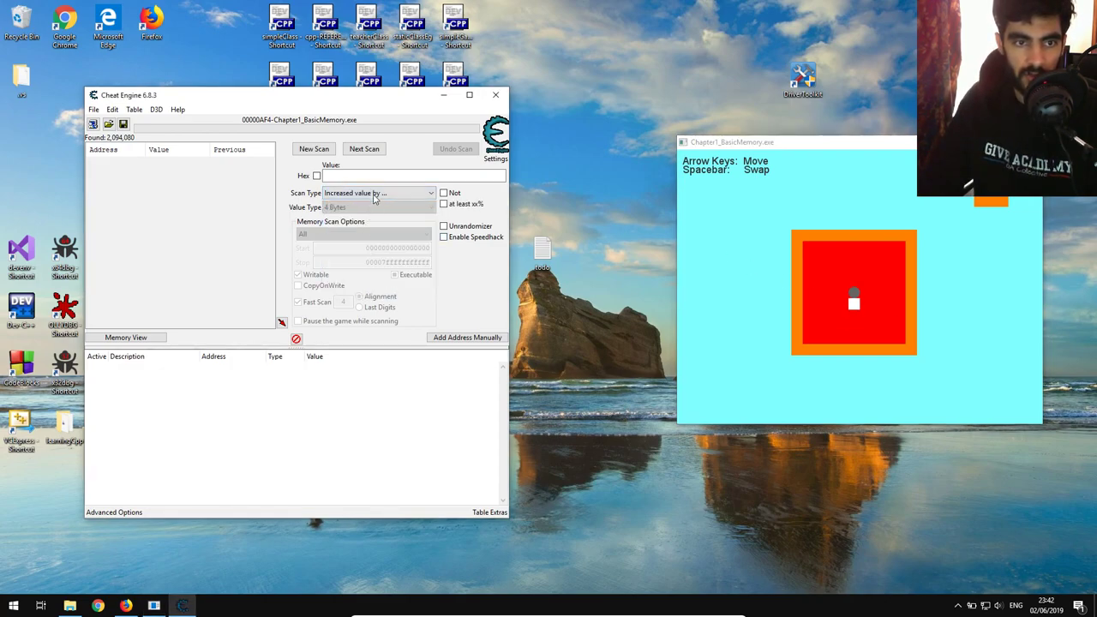
{"action": "left_click", "coordinate": [363, 148]}
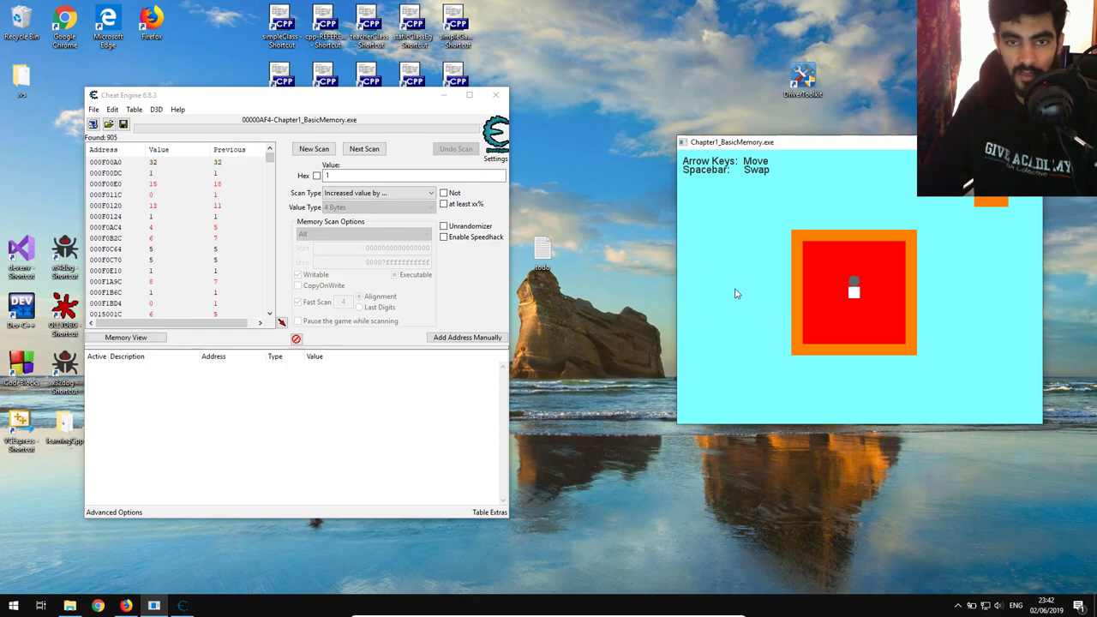
{"action": "left_click", "coordinate": [364, 147]}
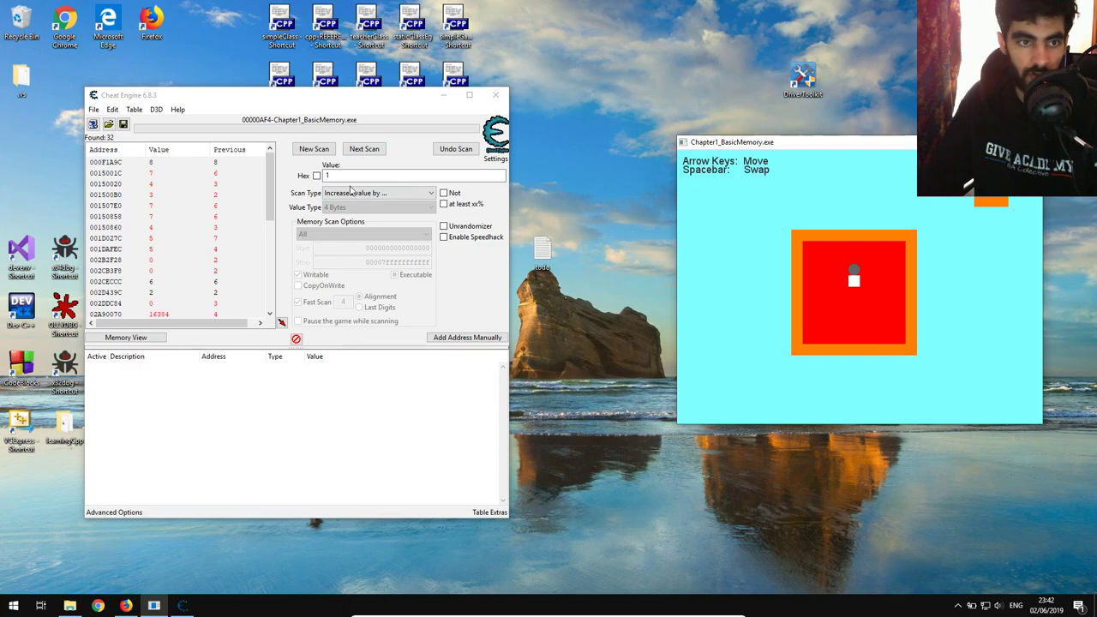
{"action": "left_click", "coordinate": [363, 148]}
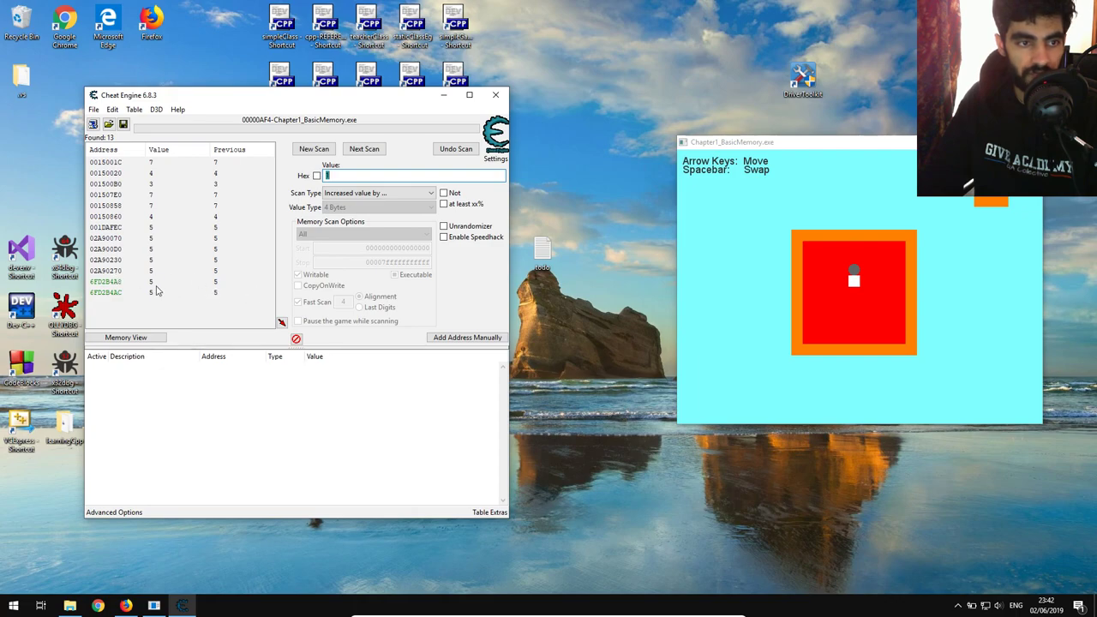
{"action": "mouse_move", "coordinate": [111, 288]}
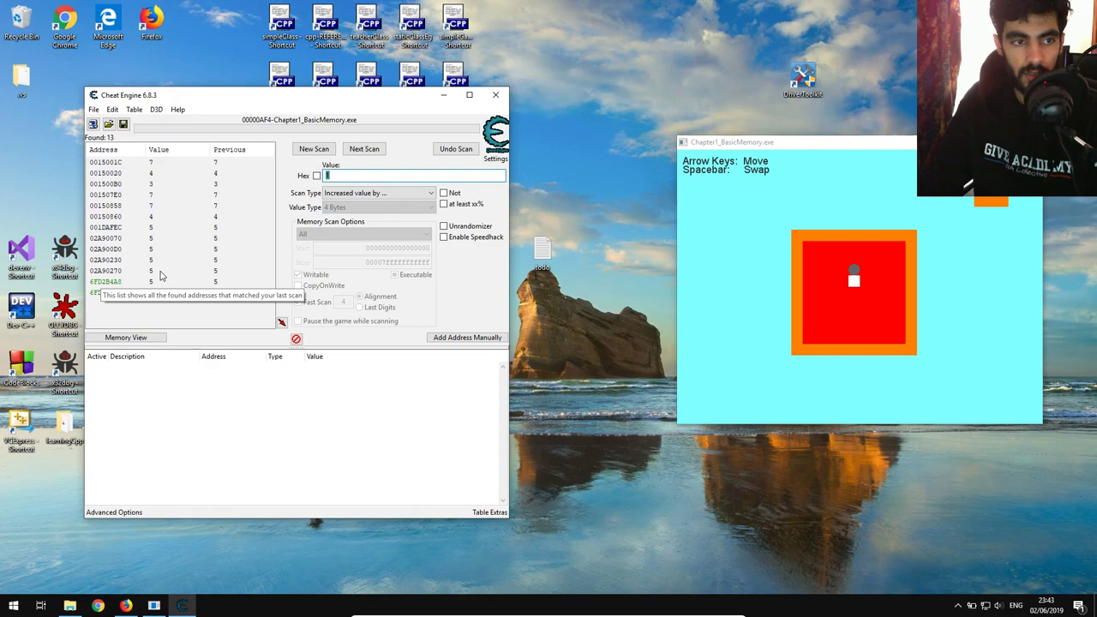
{"action": "mouse_move", "coordinate": [178, 371]}
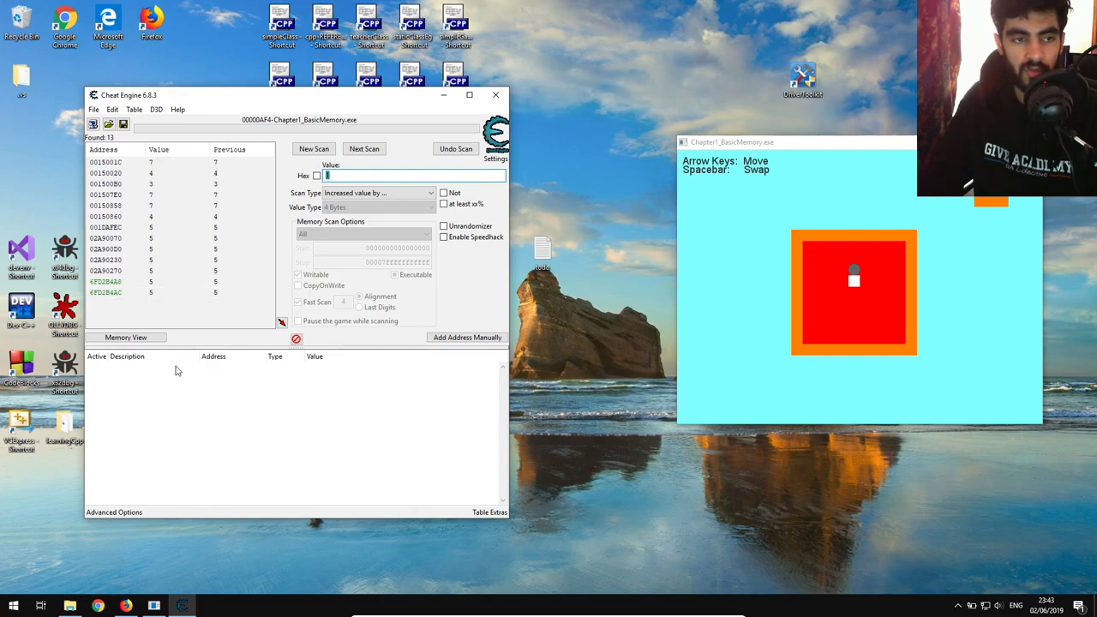
{"action": "mouse_move", "coordinate": [174, 354]}
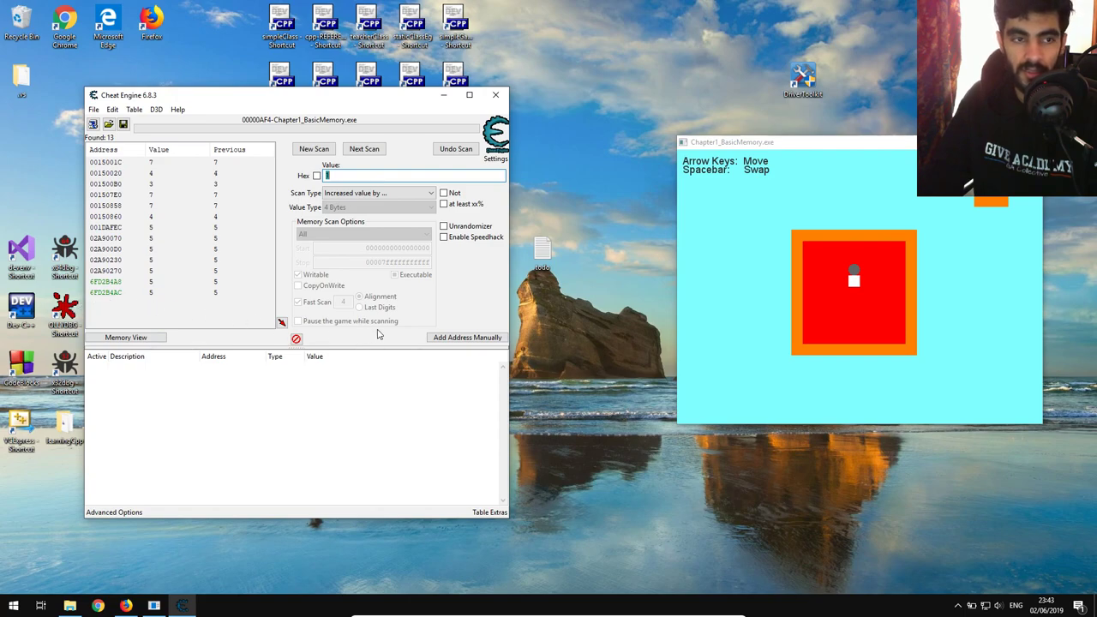
{"action": "mouse_move", "coordinate": [878, 266]}
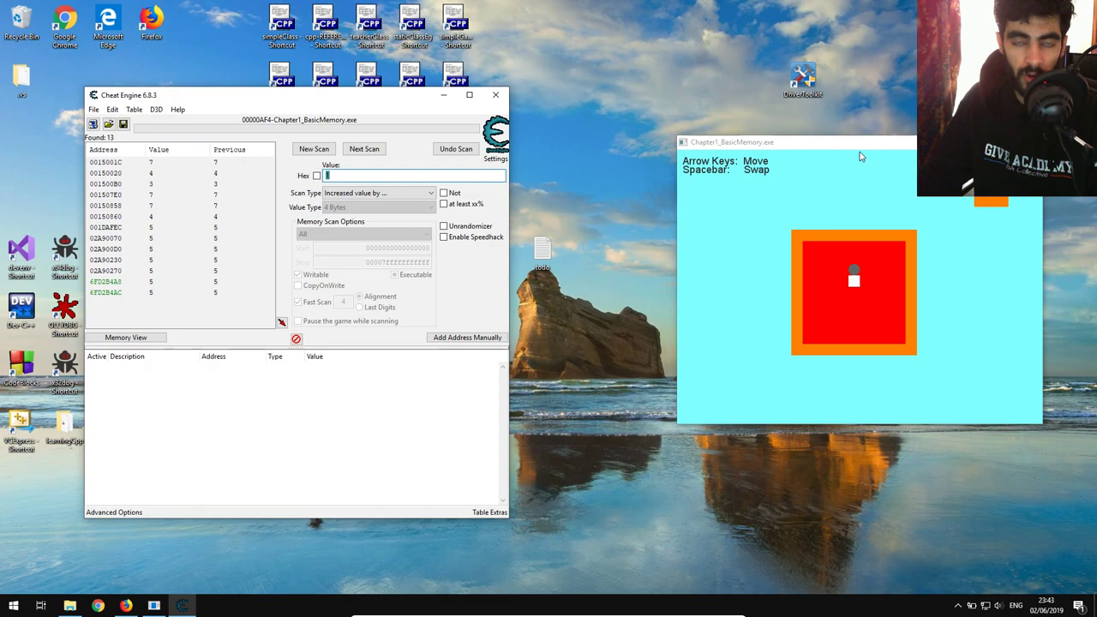
{"action": "mouse_move", "coordinate": [857, 247]}
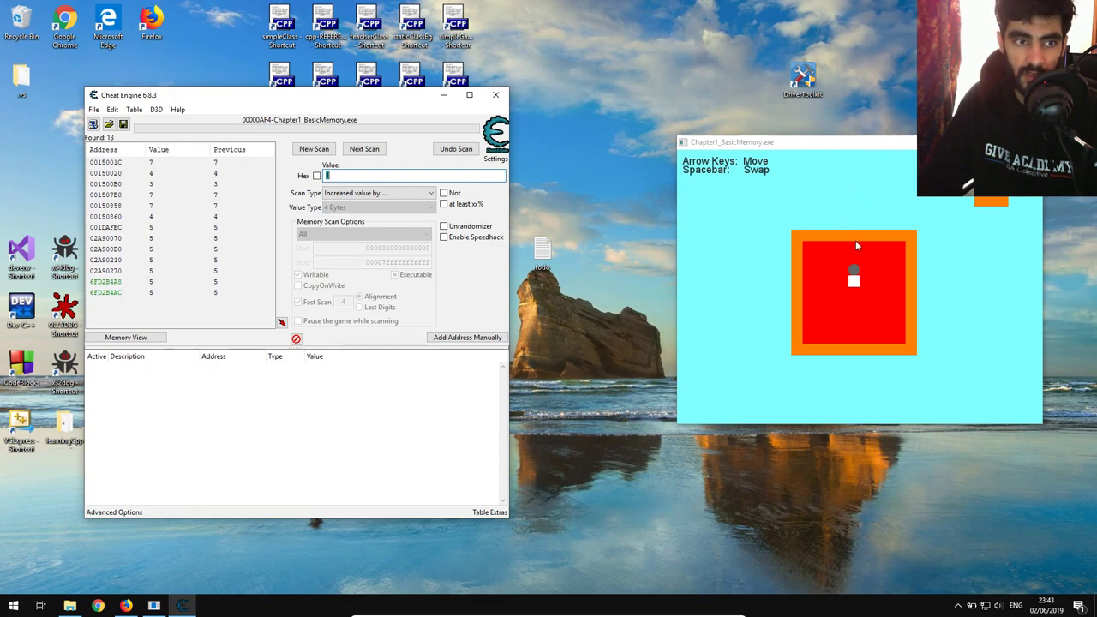
{"action": "mouse_move", "coordinate": [869, 203]}
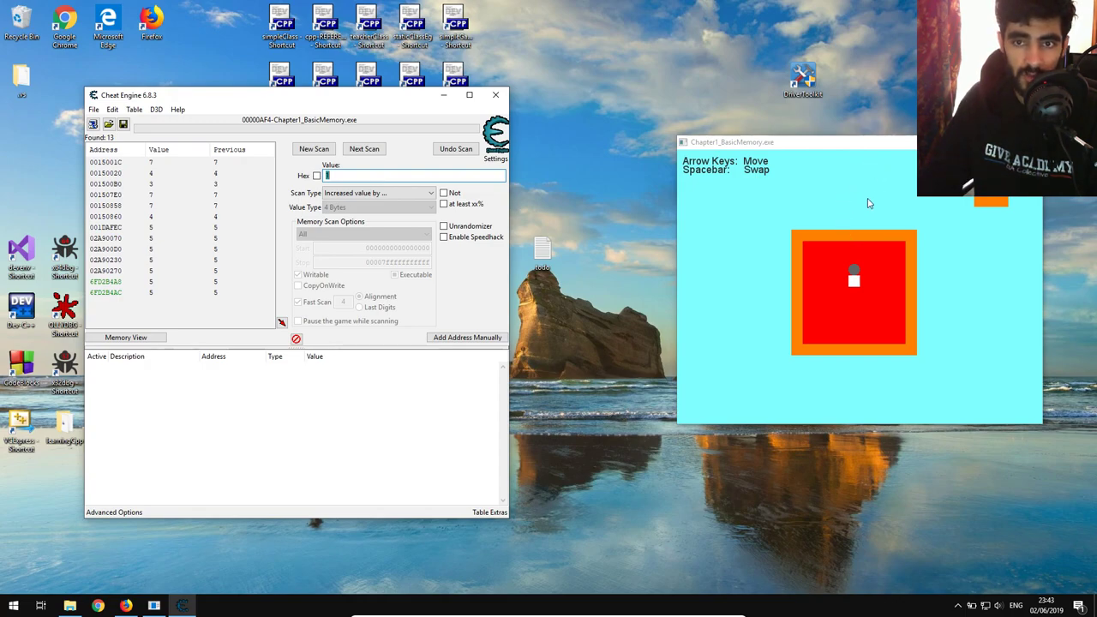
{"action": "mouse_move", "coordinate": [305, 250]}
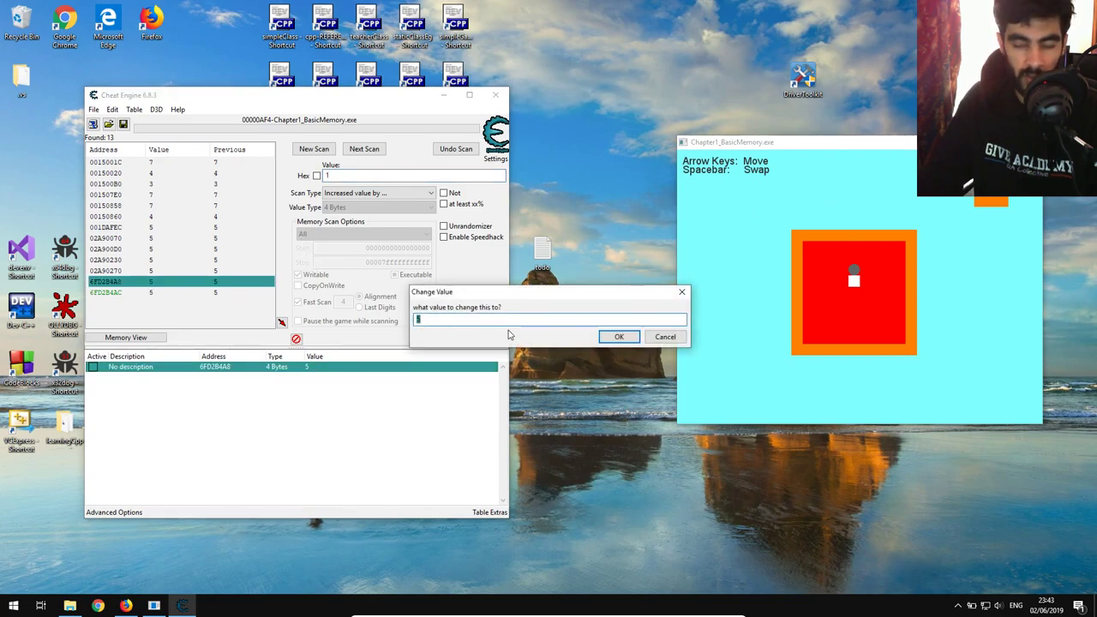
Set address 4F52B4A8's value to 14 in the cheat table, then start a New Scan.
{"action": "left_click", "coordinate": [619, 336]}
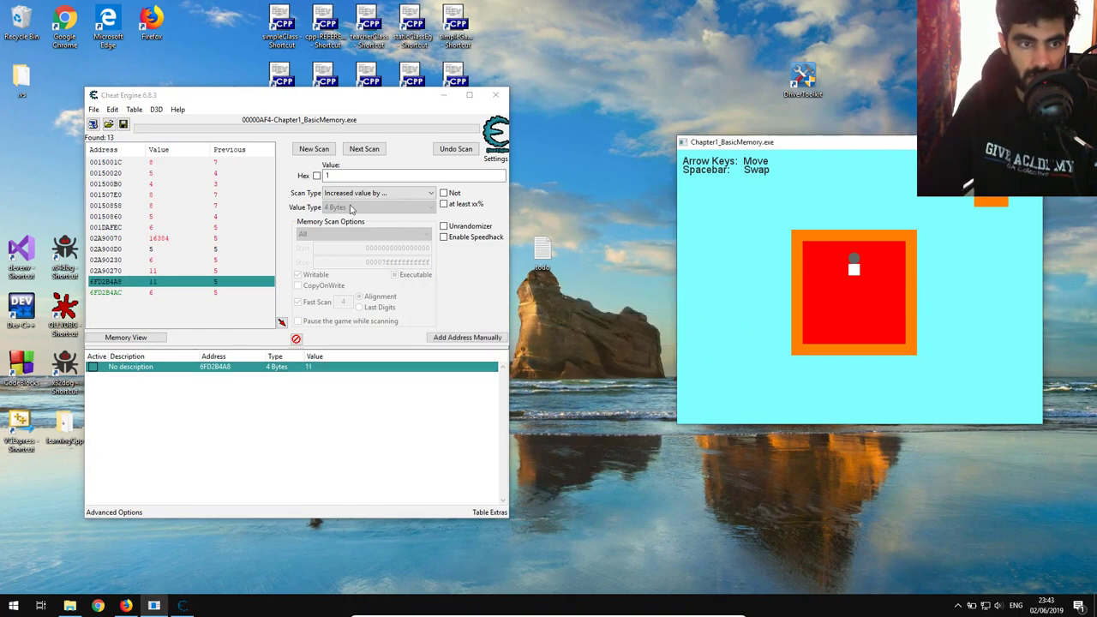
{"action": "mouse_move", "coordinate": [546, 302]}
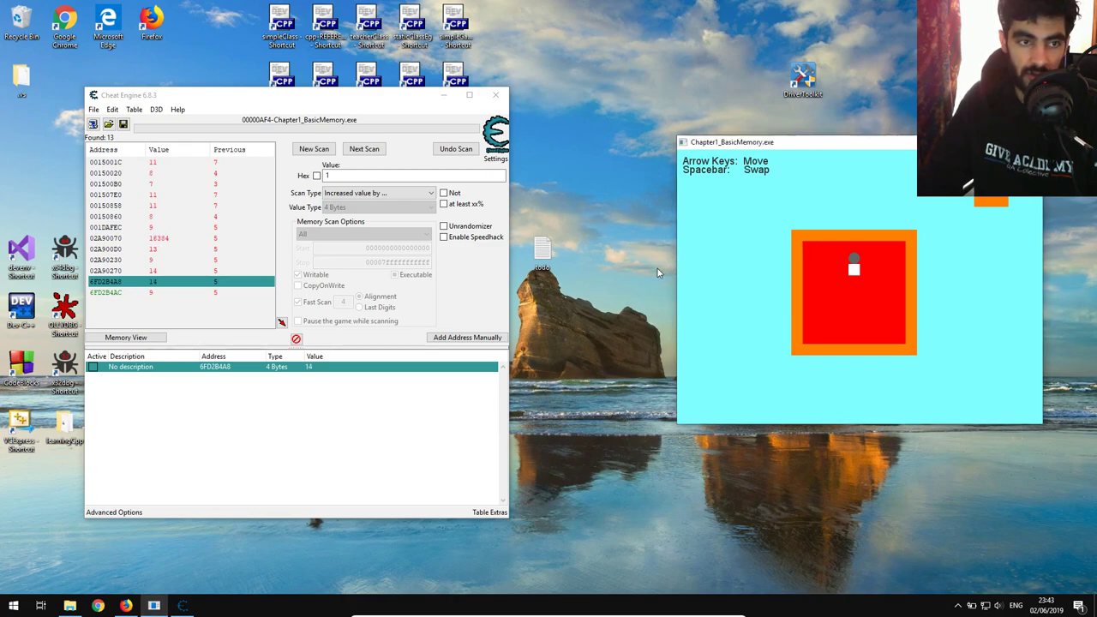
{"action": "mouse_move", "coordinate": [782, 264]}
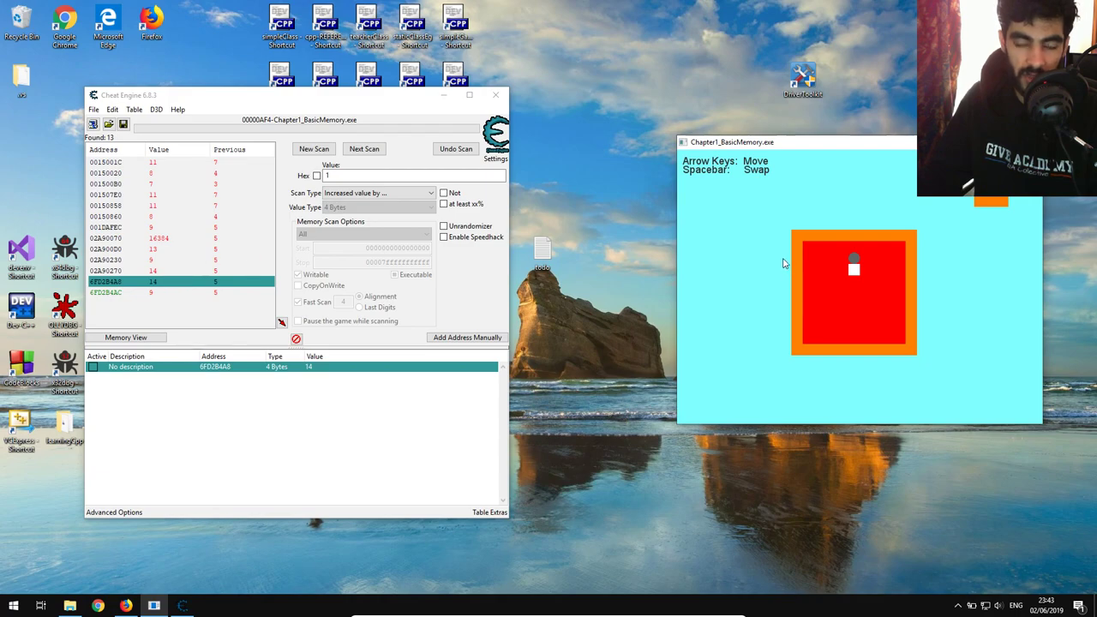
{"action": "mouse_move", "coordinate": [668, 289]}
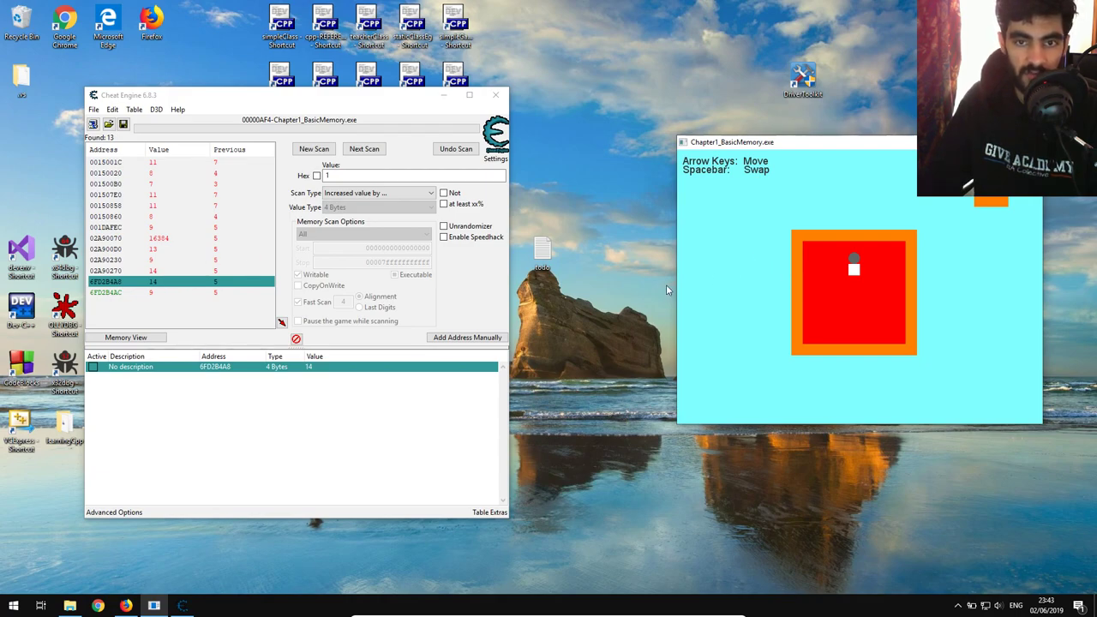
{"action": "mouse_move", "coordinate": [464, 268]}
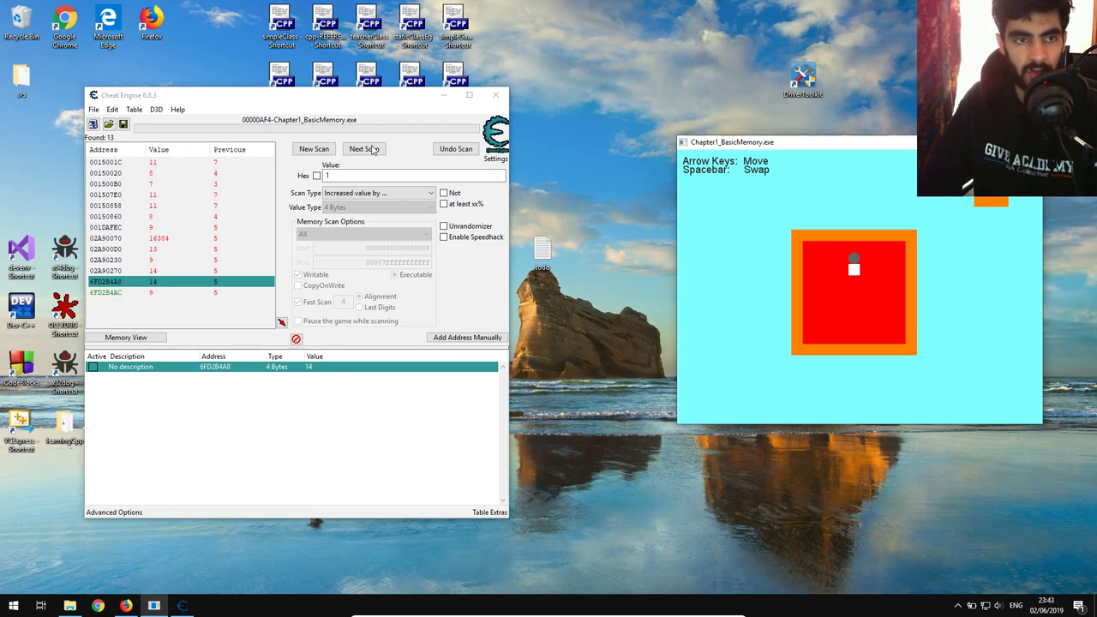
{"action": "left_click", "coordinate": [314, 148]}
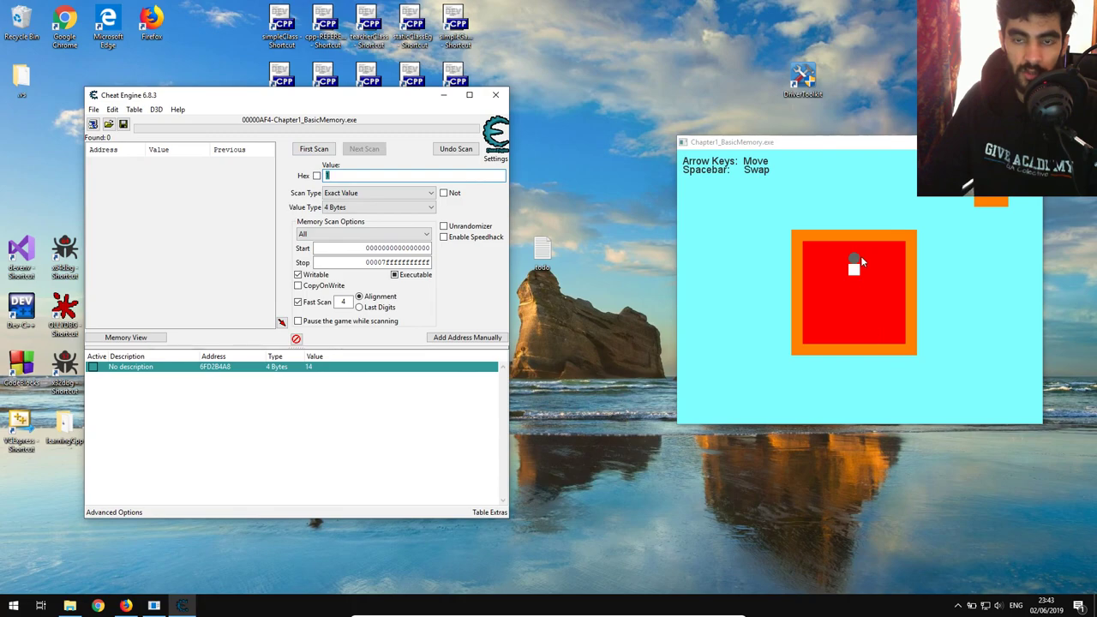
{"action": "mouse_move", "coordinate": [826, 240]}
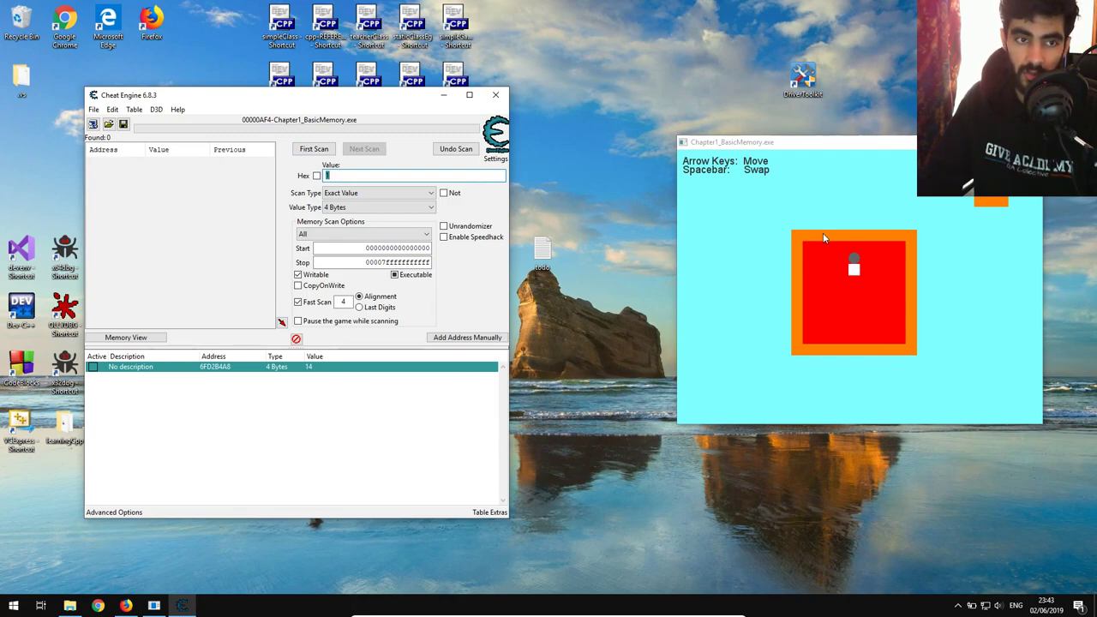
{"action": "mouse_move", "coordinate": [904, 323]}
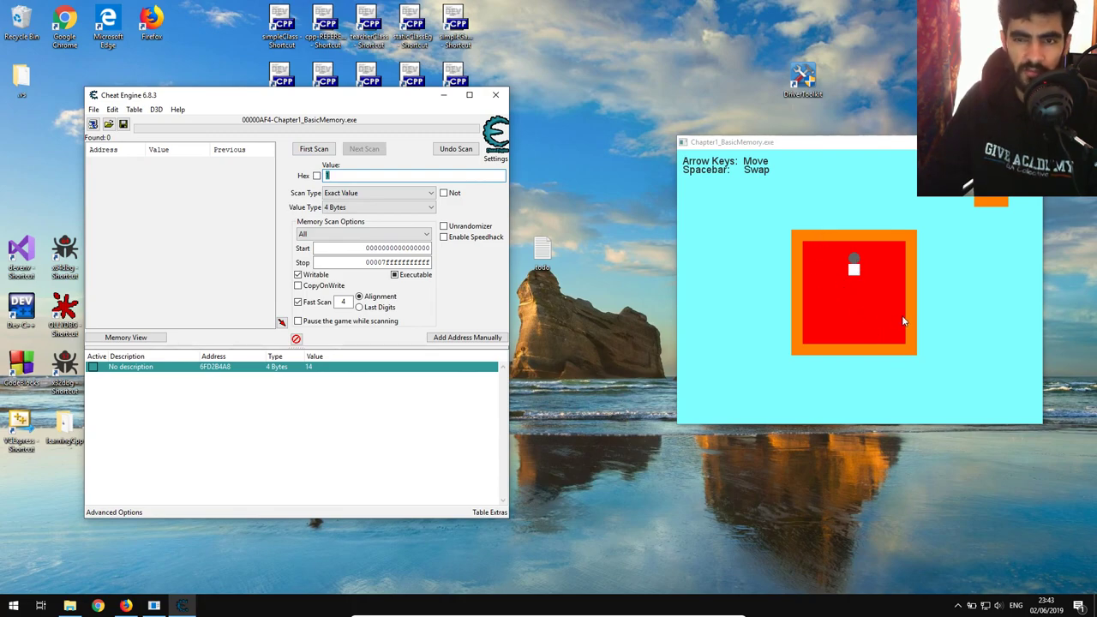
{"action": "mouse_move", "coordinate": [888, 228]}
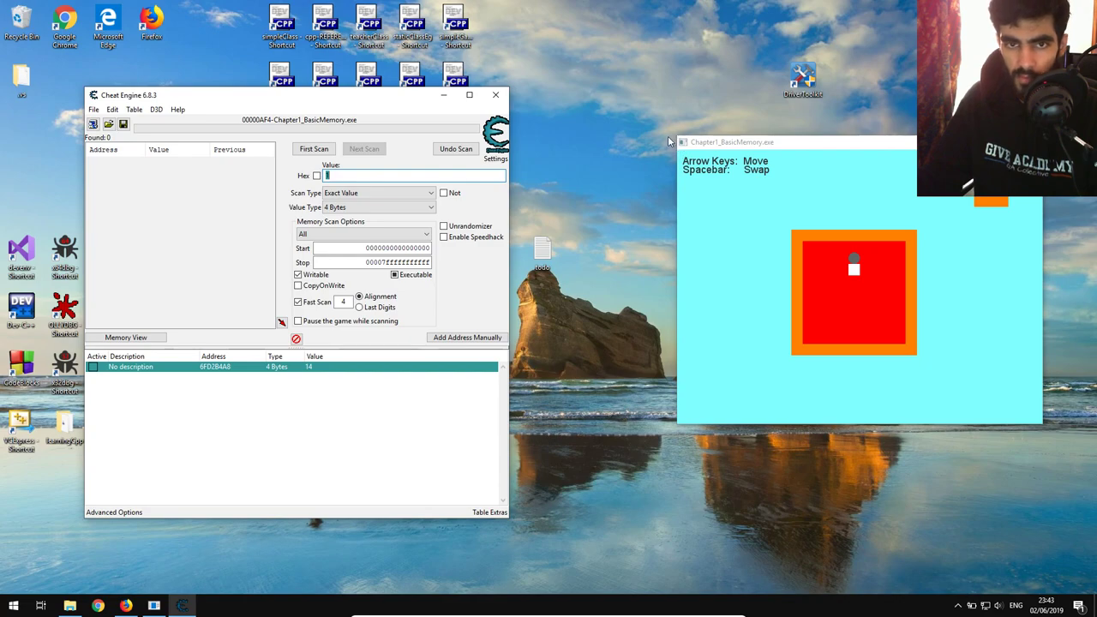
{"action": "mouse_move", "coordinate": [685, 370]}
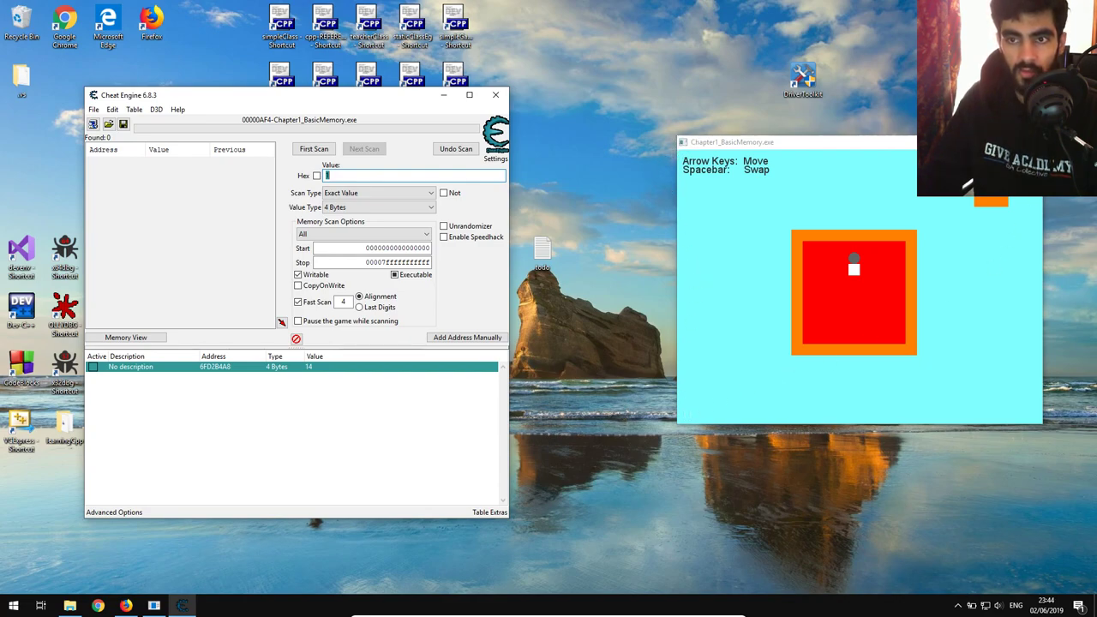
{"action": "mouse_move", "coordinate": [1056, 454]}
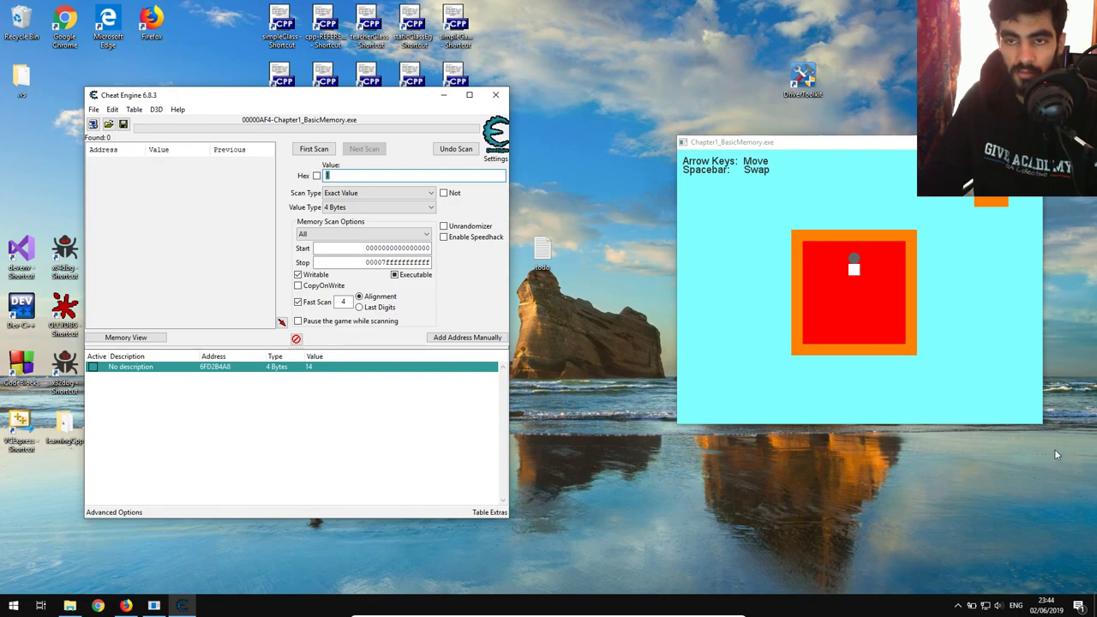
{"action": "mouse_move", "coordinate": [693, 186]}
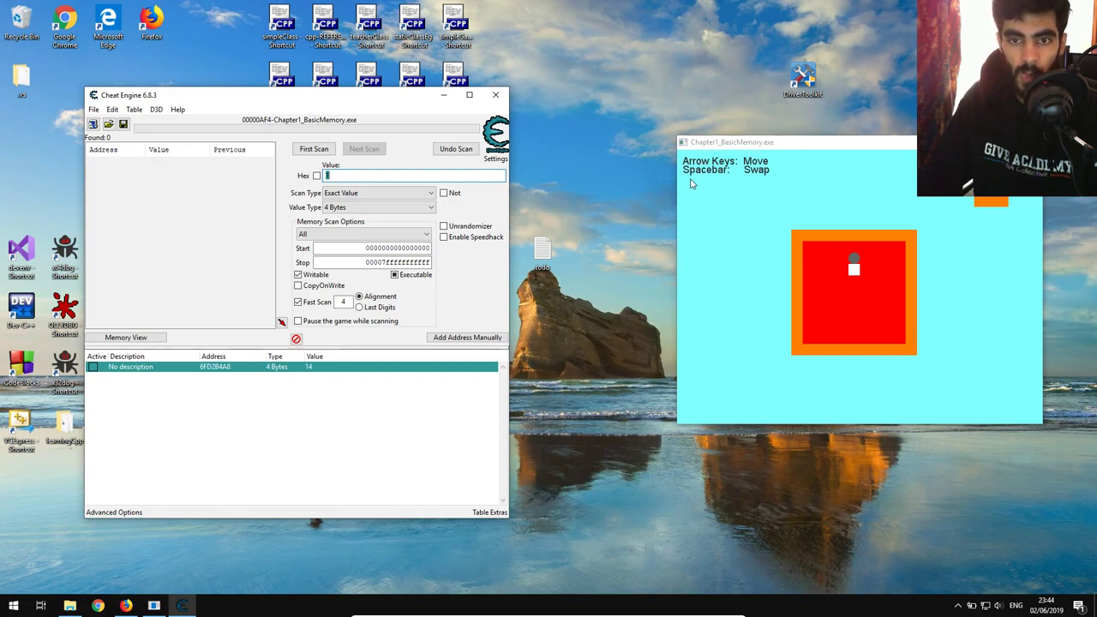
{"action": "mouse_move", "coordinate": [665, 158]}
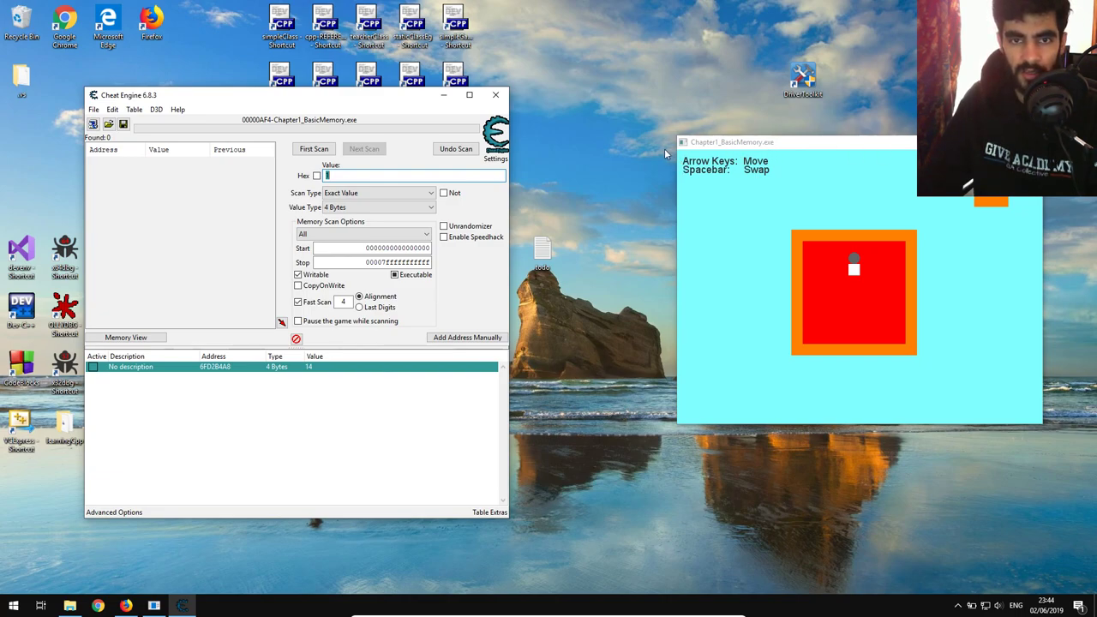
{"action": "mouse_move", "coordinate": [871, 302]}
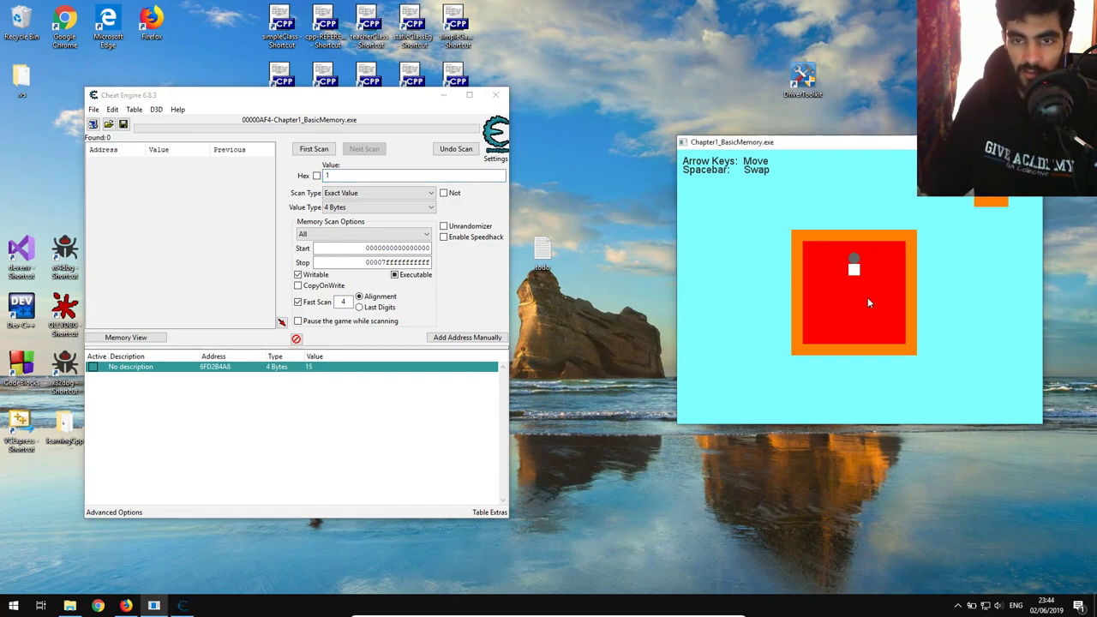
Run a First Scan with Unknown initial value and switch to Increased value comparison.
{"action": "key", "text": "up"}
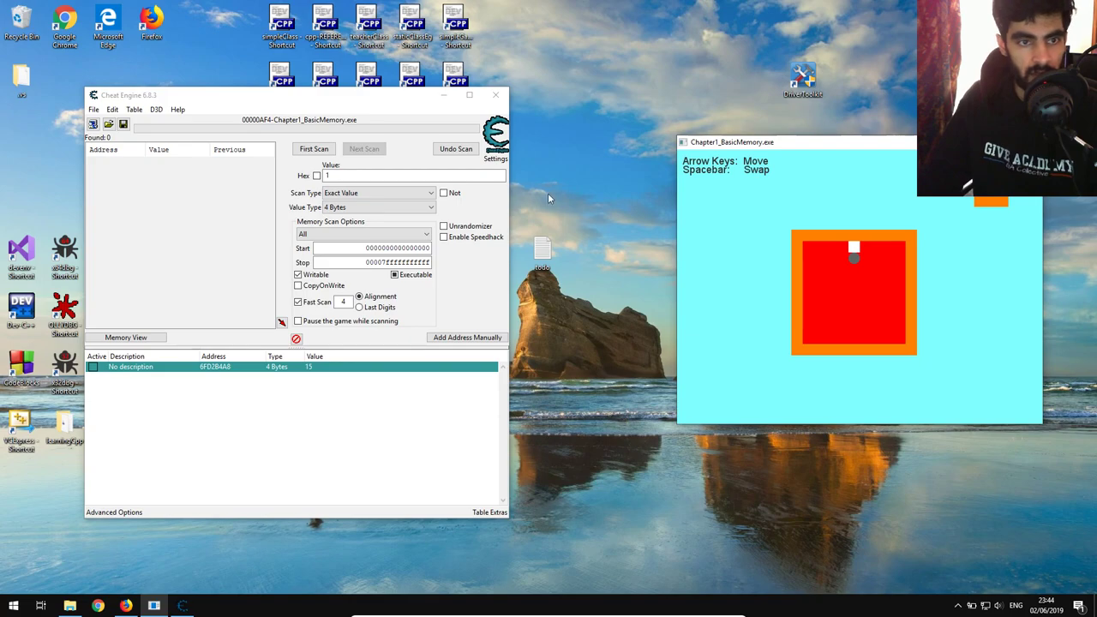
{"action": "left_click", "coordinate": [377, 192]}
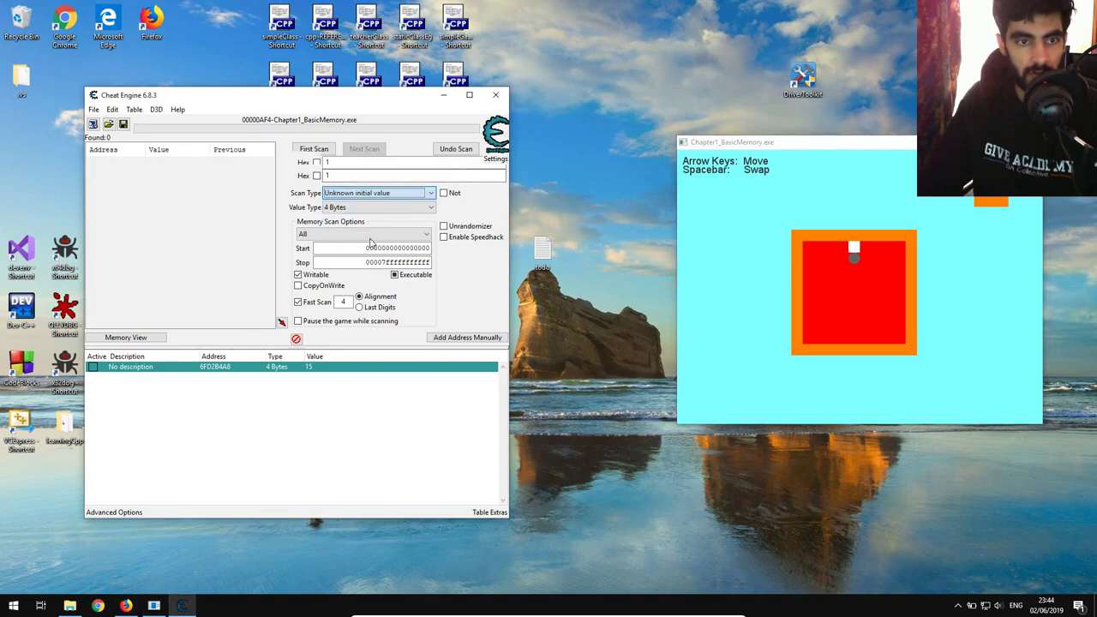
{"action": "left_click", "coordinate": [314, 148]}
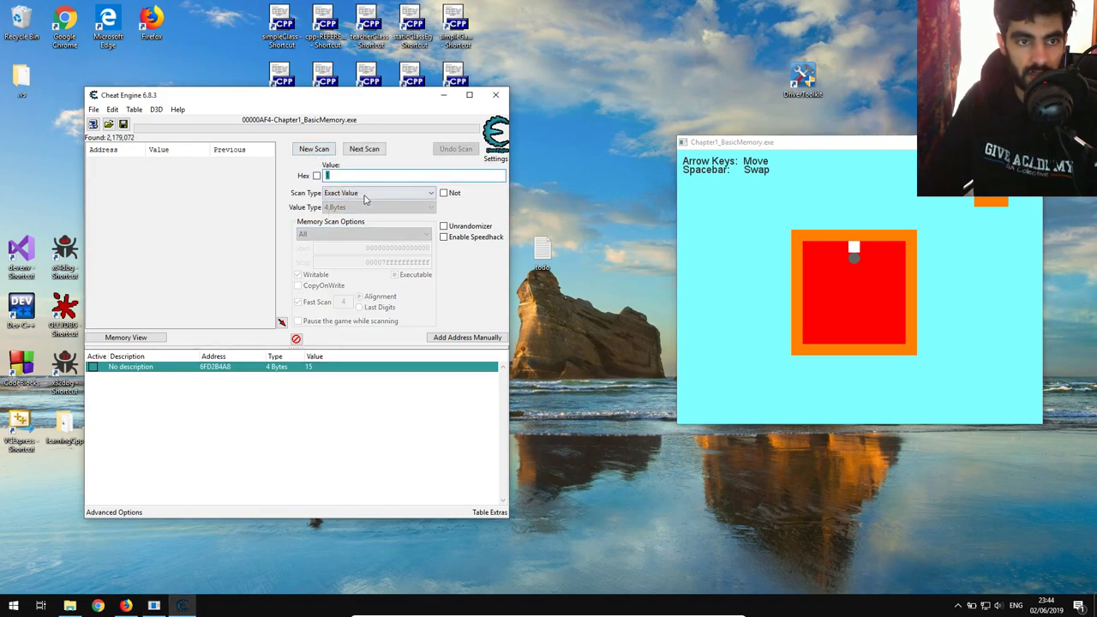
{"action": "left_click", "coordinate": [377, 192]}
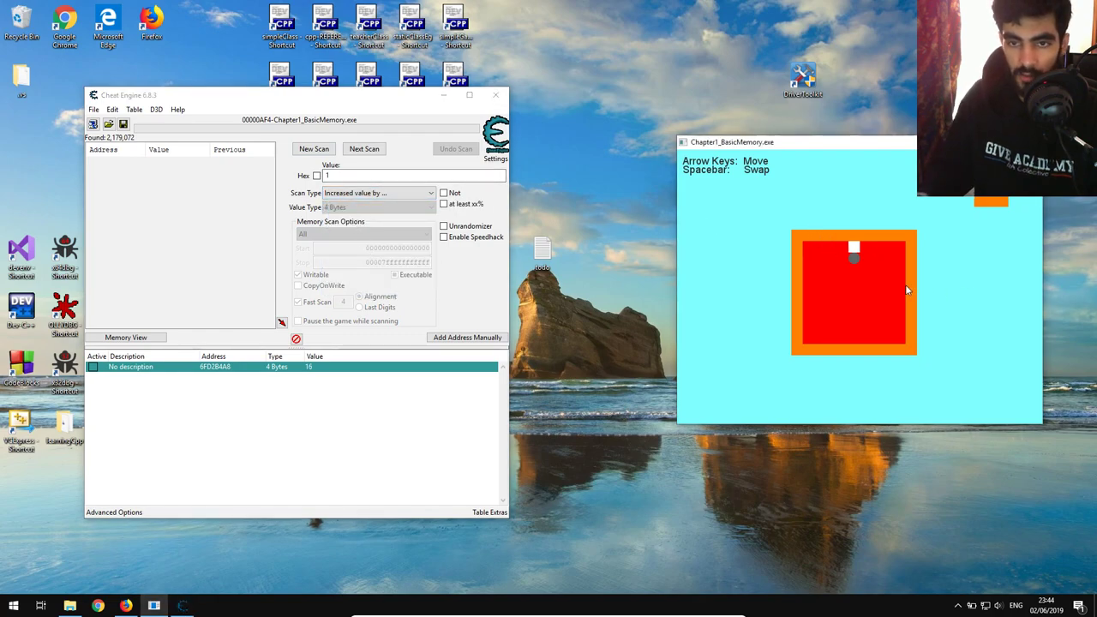
Repeat Next Scan after each downward ball move until 13 increased-value addresses remain.
{"action": "left_click", "coordinate": [364, 148]}
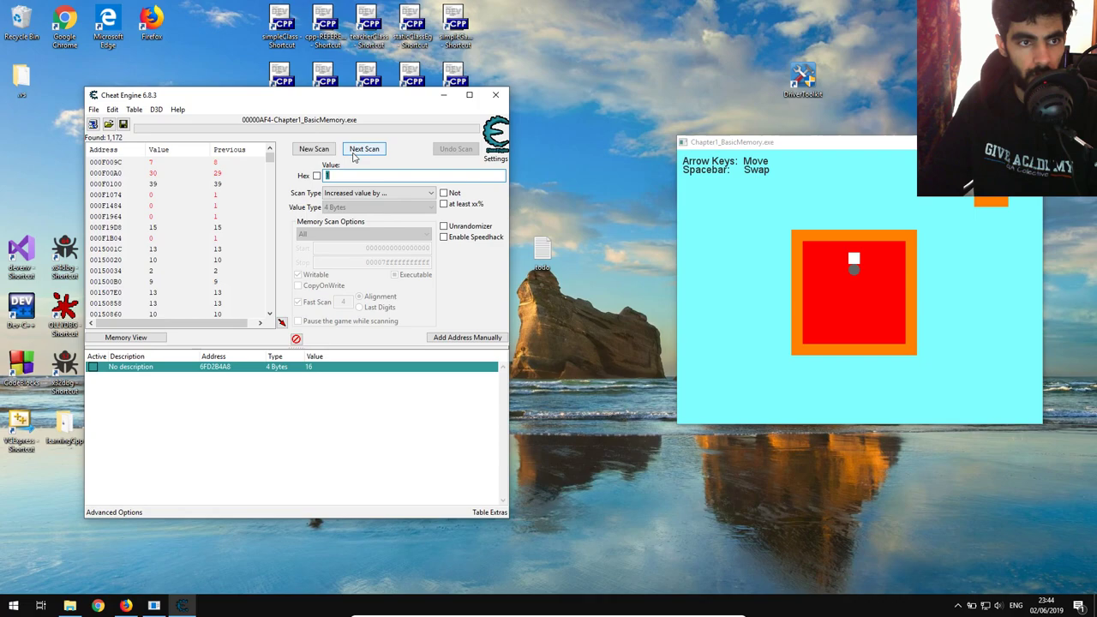
{"action": "left_click", "coordinate": [364, 147]}
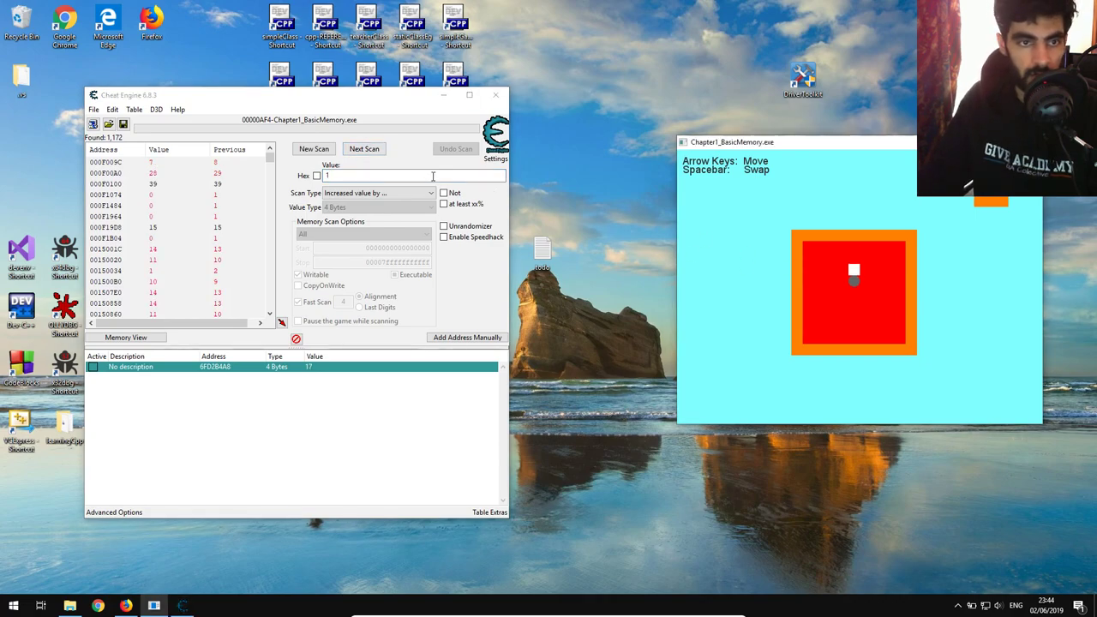
{"action": "left_click", "coordinate": [364, 147]}
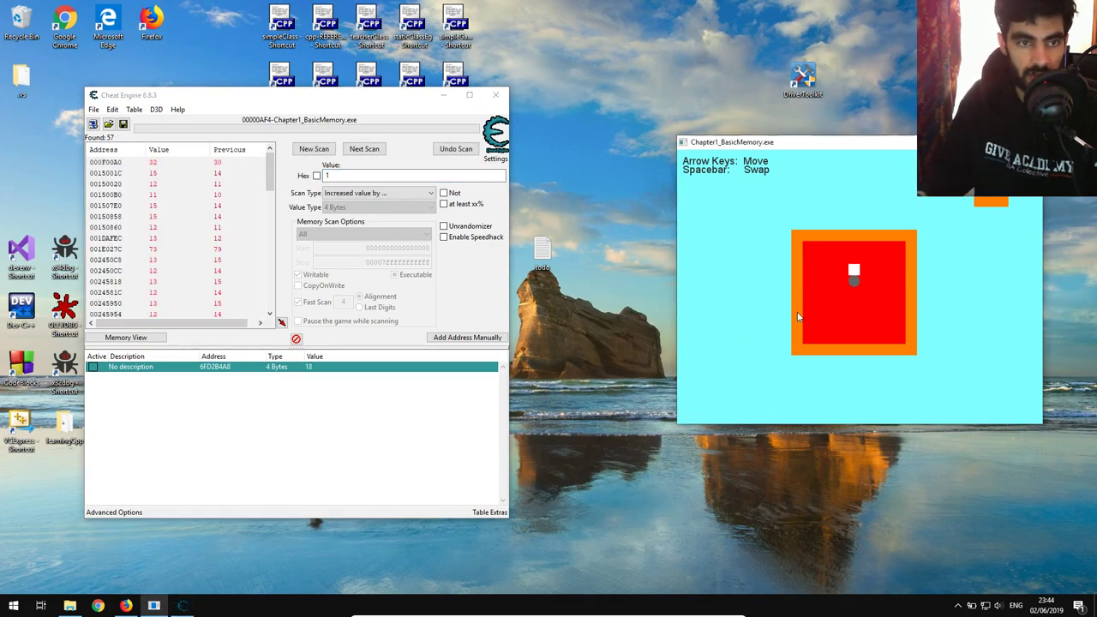
{"action": "left_click", "coordinate": [363, 147]}
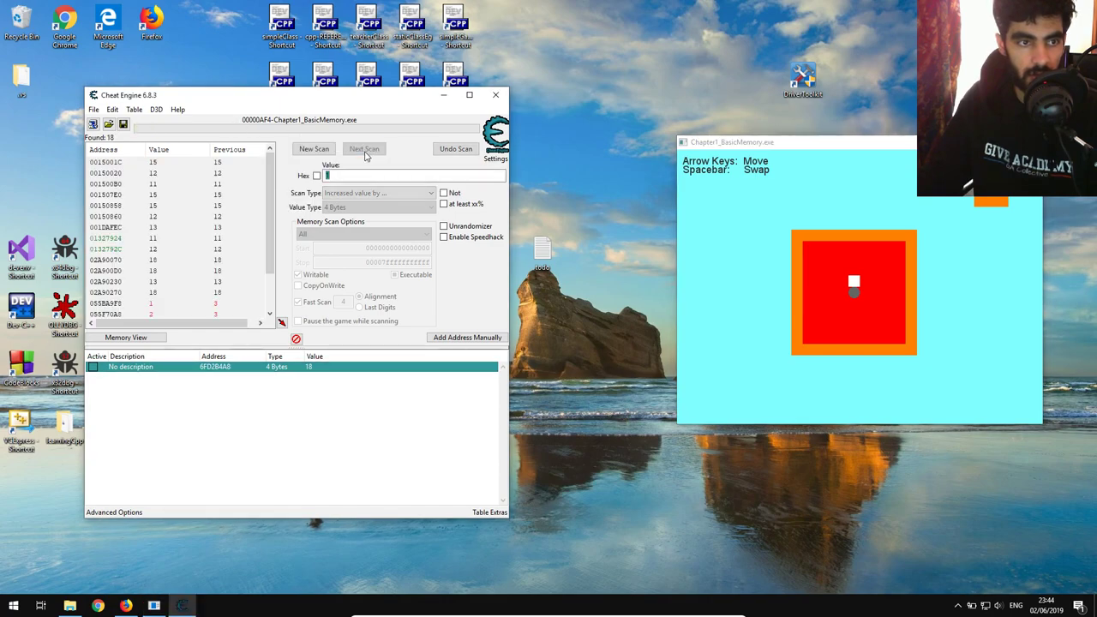
{"action": "left_click", "coordinate": [363, 148]}
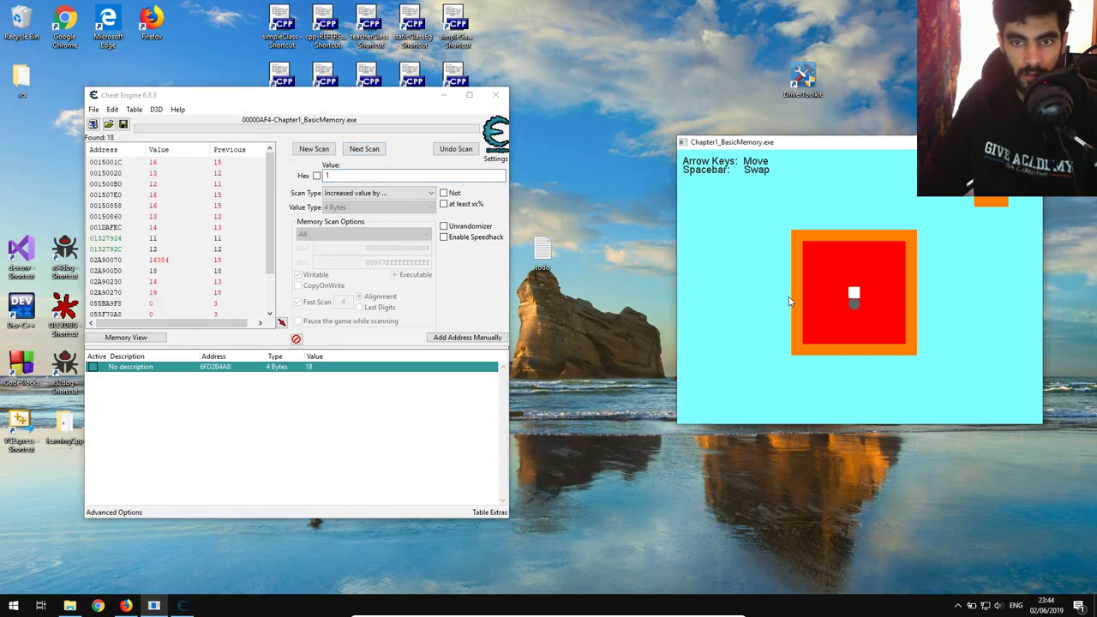
{"action": "left_click", "coordinate": [364, 147]}
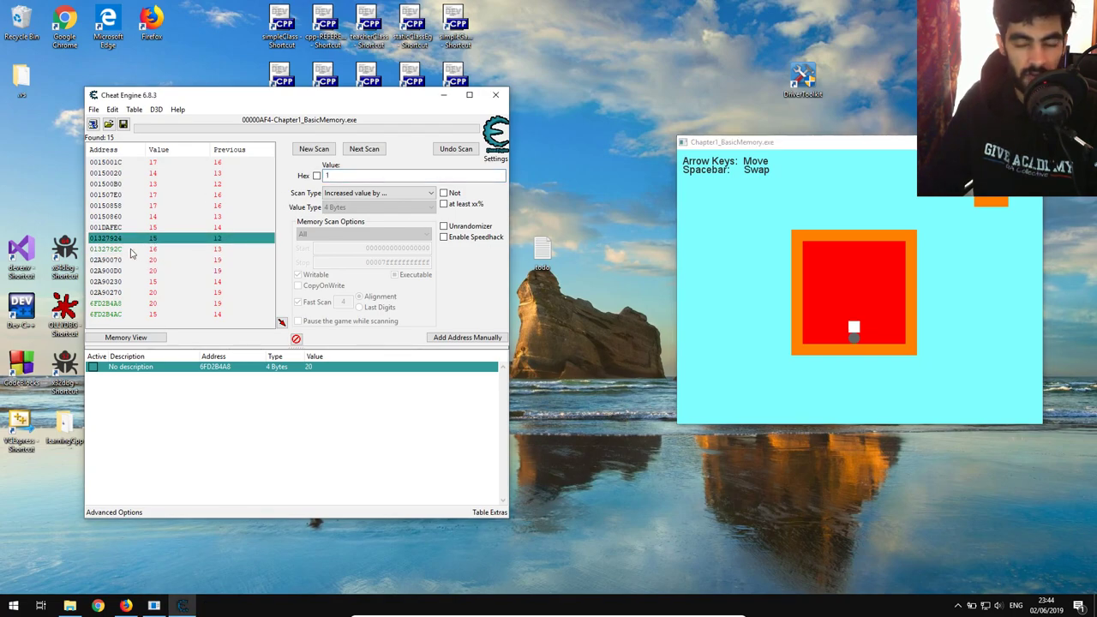
{"action": "mouse_move", "coordinate": [131, 254]}
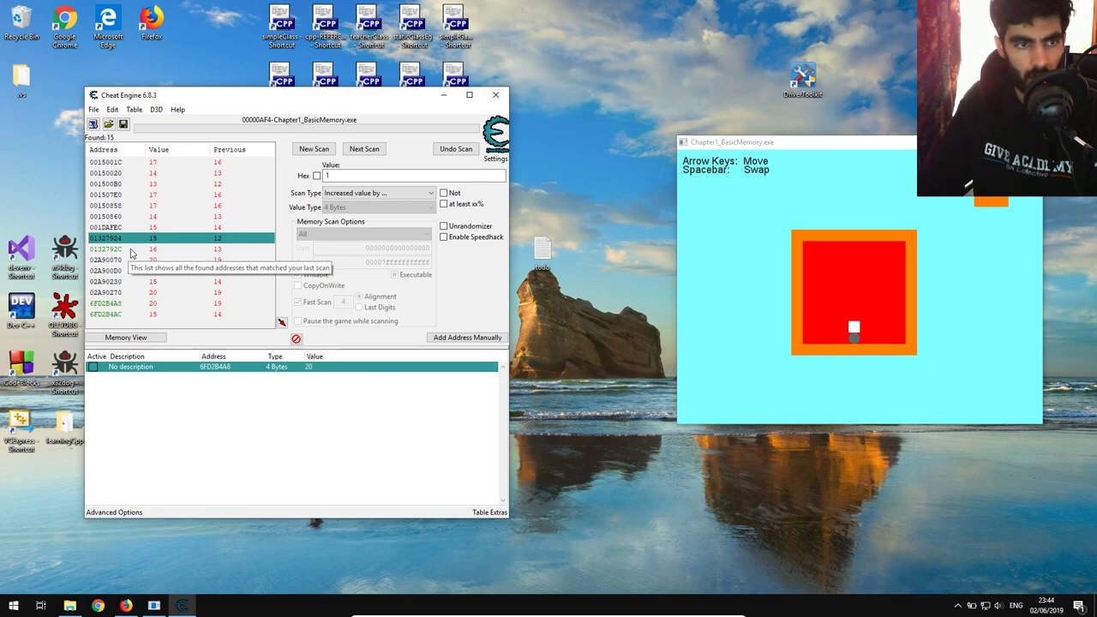
{"action": "mouse_move", "coordinate": [161, 250]}
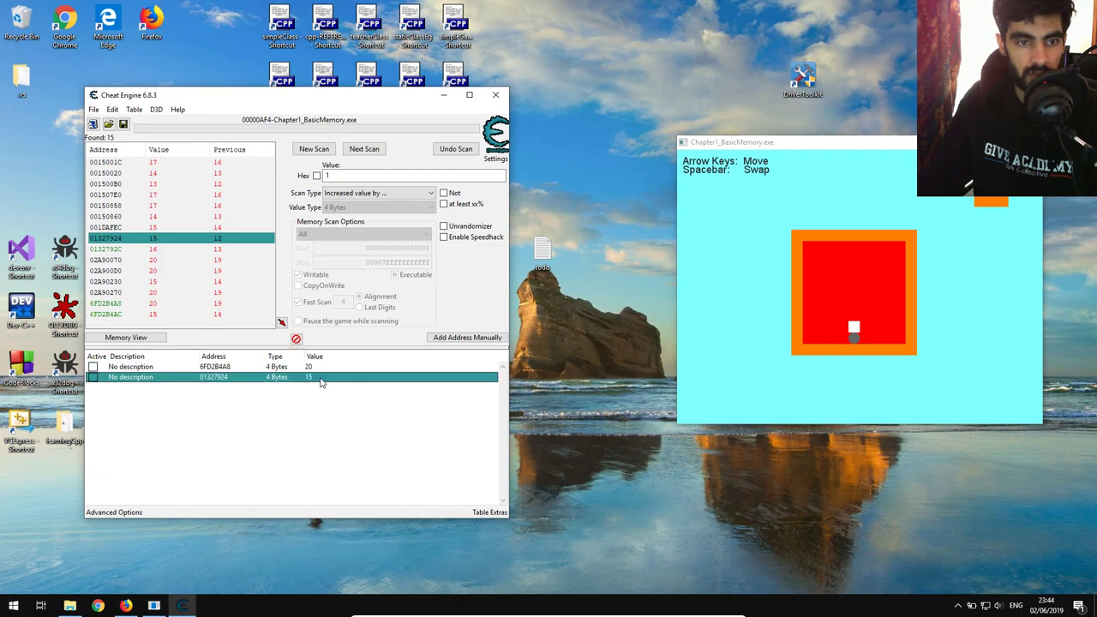
Add two candidate addresses to the table and set one to 20, shifting the ball down.
{"action": "double_click", "coordinate": [309, 377]}
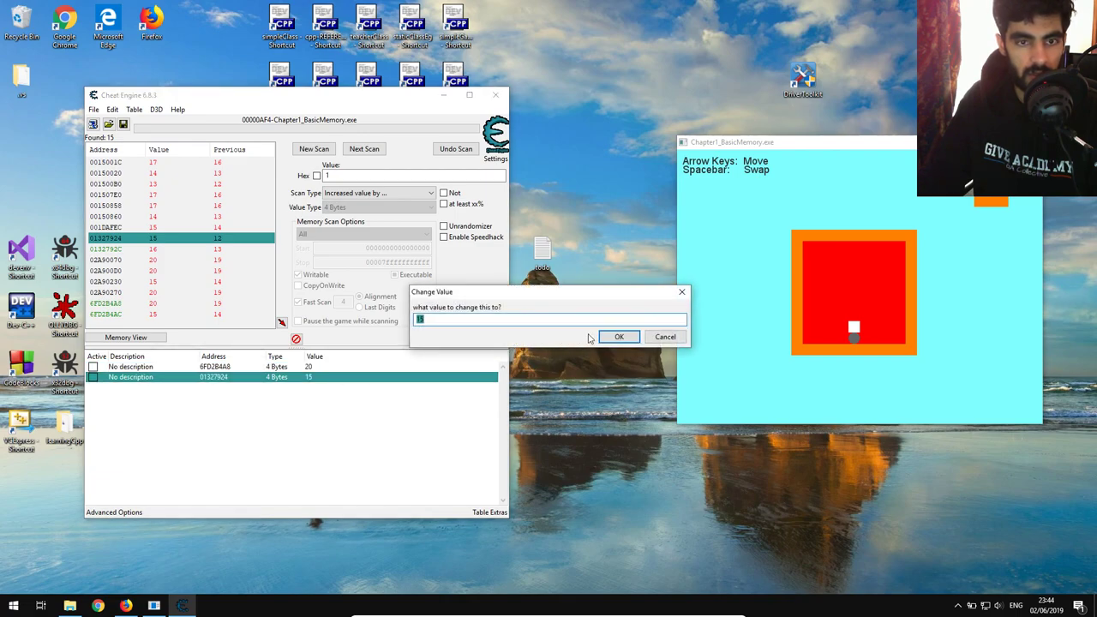
{"action": "left_click", "coordinate": [619, 336]}
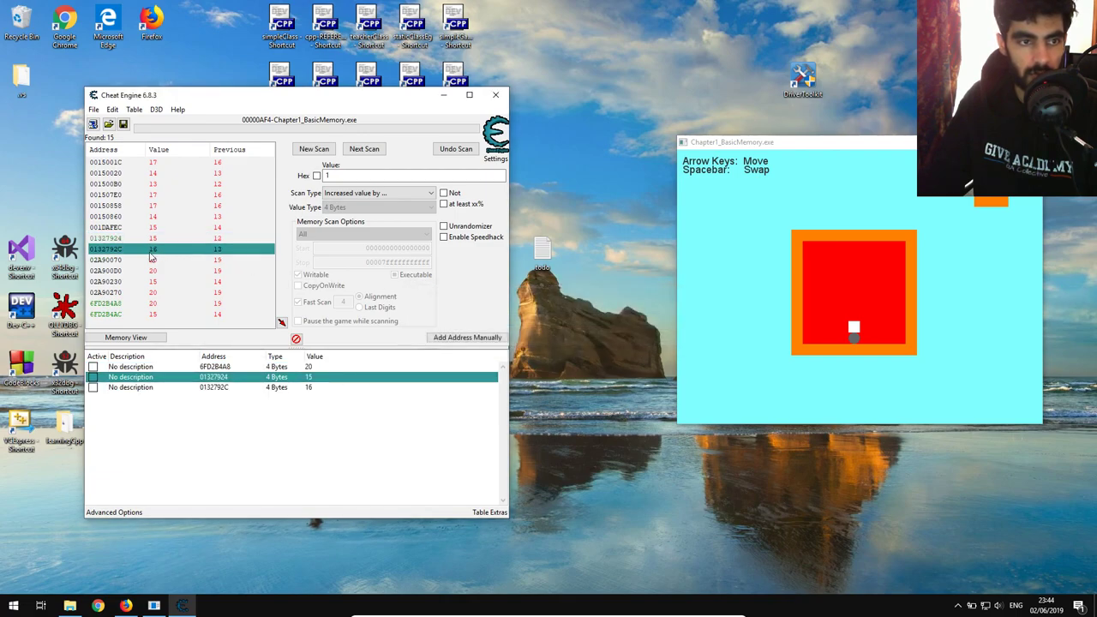
{"action": "double_click", "coordinate": [309, 387]}
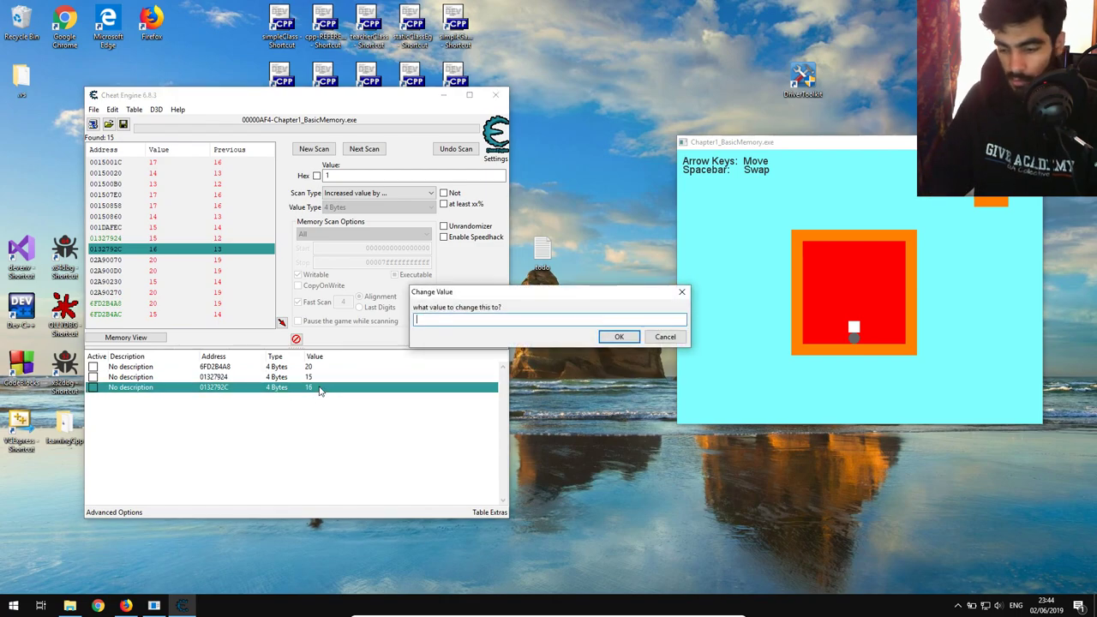
{"action": "left_click", "coordinate": [617, 336]}
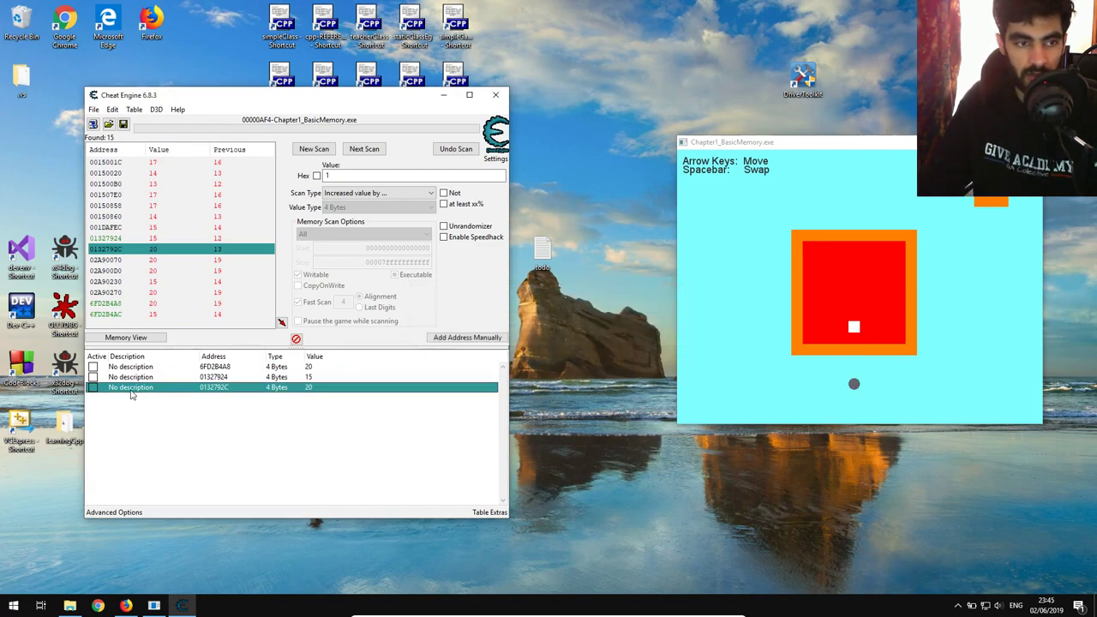
Rename the working entry y, lower its value so the ball rises beside the small square, then New Scan.
{"action": "double_click", "coordinate": [130, 387]}
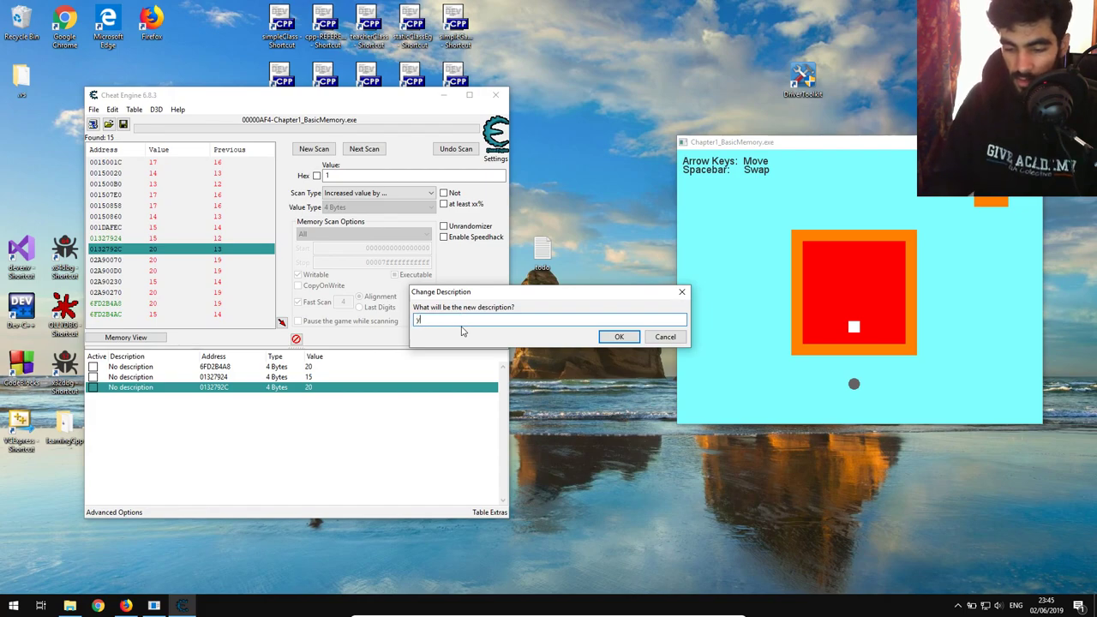
{"action": "left_click", "coordinate": [619, 336]}
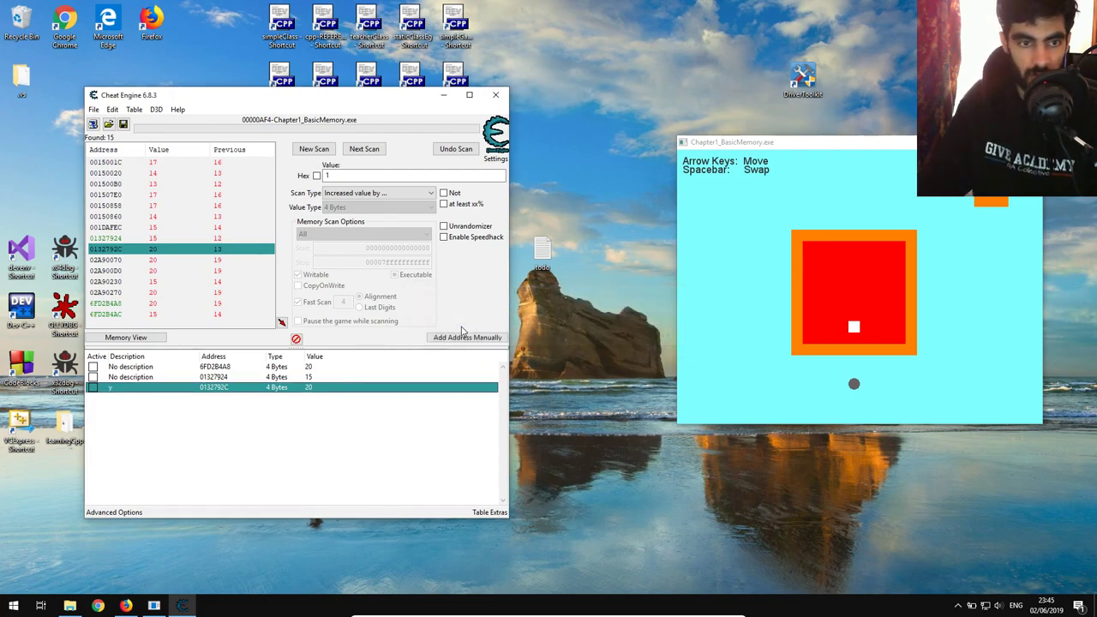
{"action": "mouse_move", "coordinate": [317, 363]}
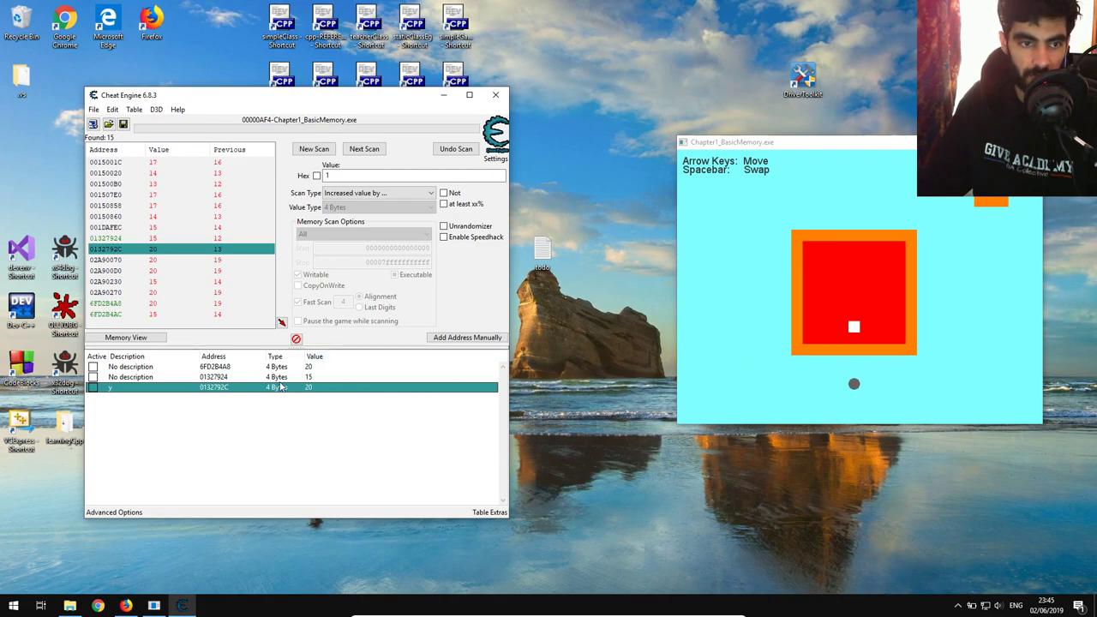
{"action": "double_click", "coordinate": [309, 388]}
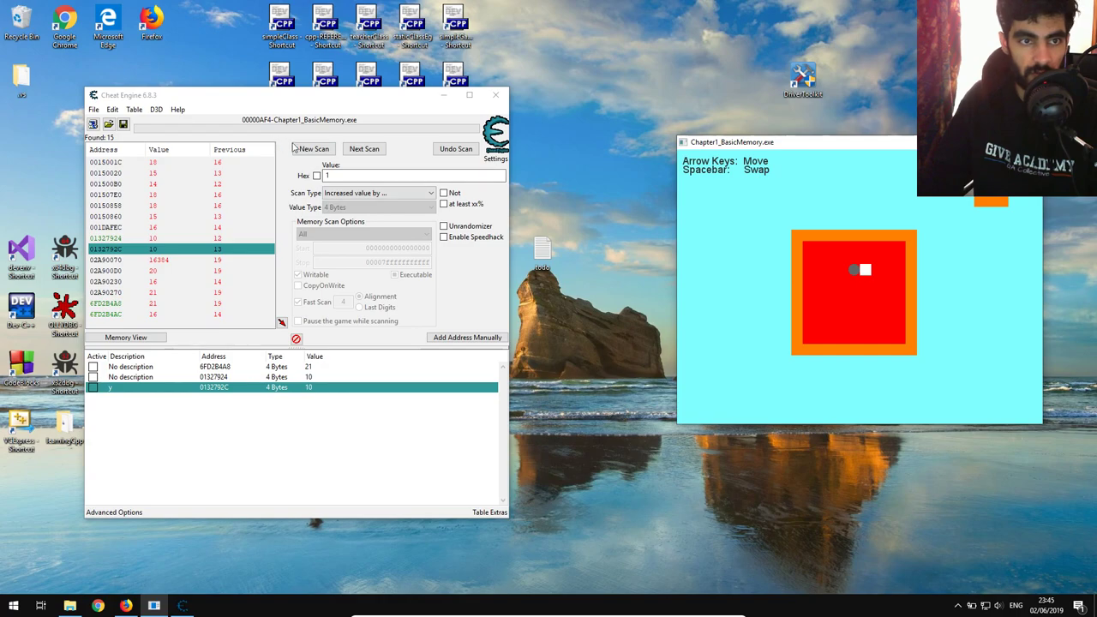
{"action": "left_click", "coordinate": [312, 147]}
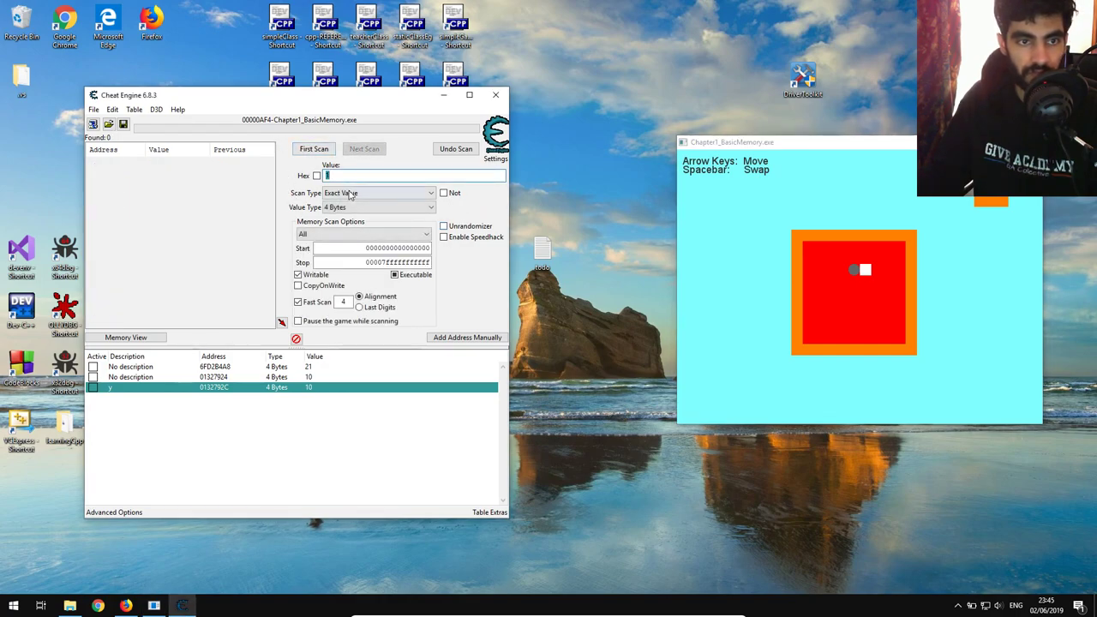
Run a fresh First Scan with Unknown initial value for the horizontal position.
{"action": "left_click", "coordinate": [377, 192]}
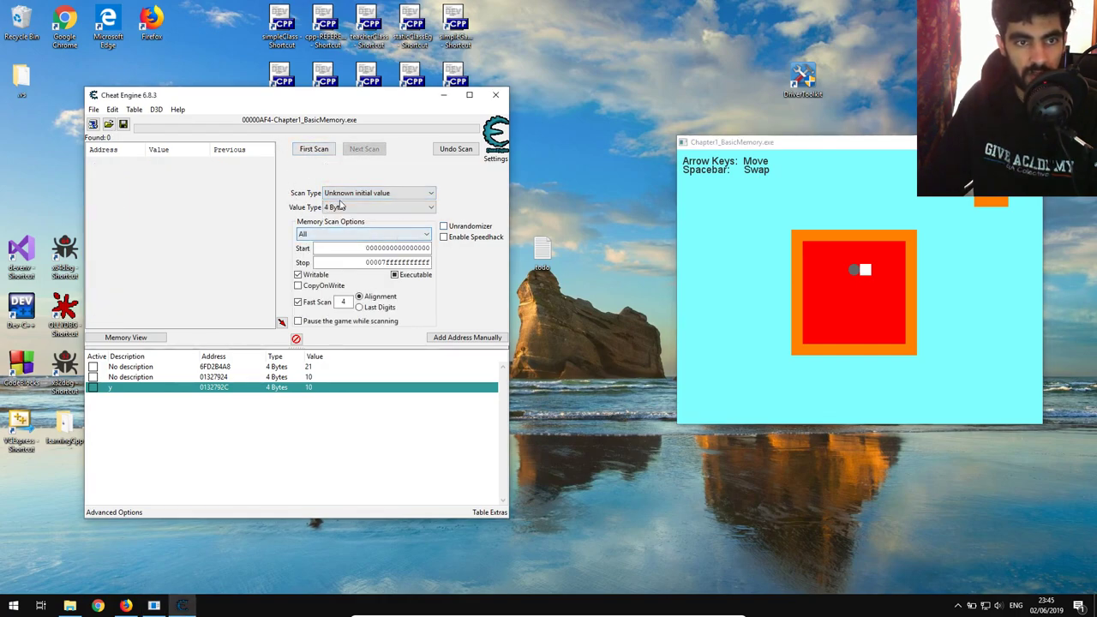
{"action": "mouse_move", "coordinate": [804, 268]}
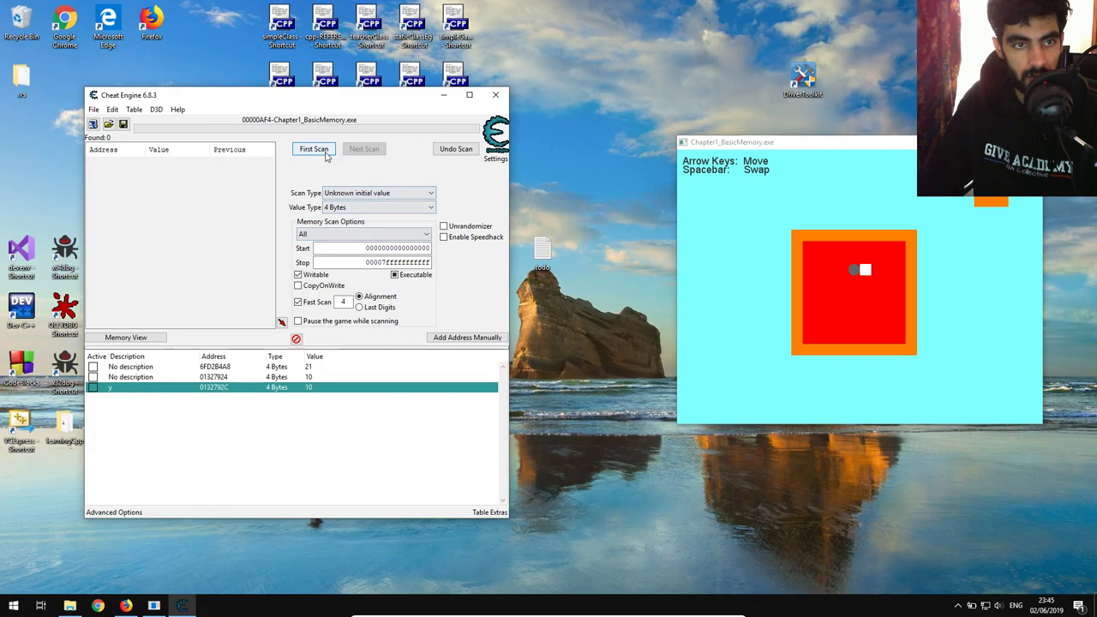
{"action": "left_click", "coordinate": [377, 192]}
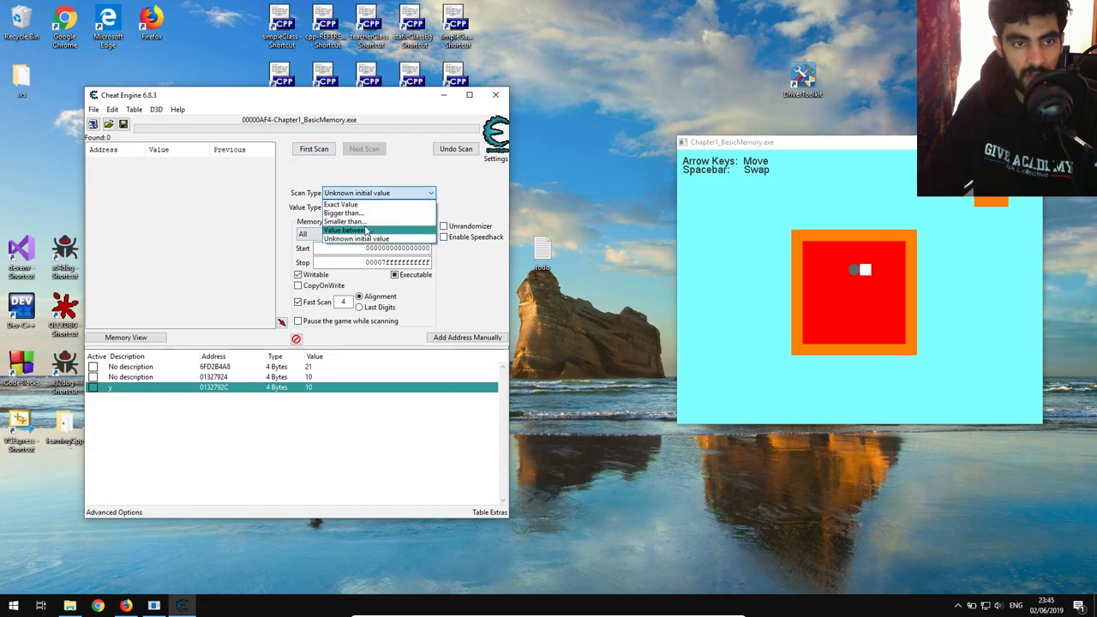
{"action": "mouse_move", "coordinate": [342, 204]}
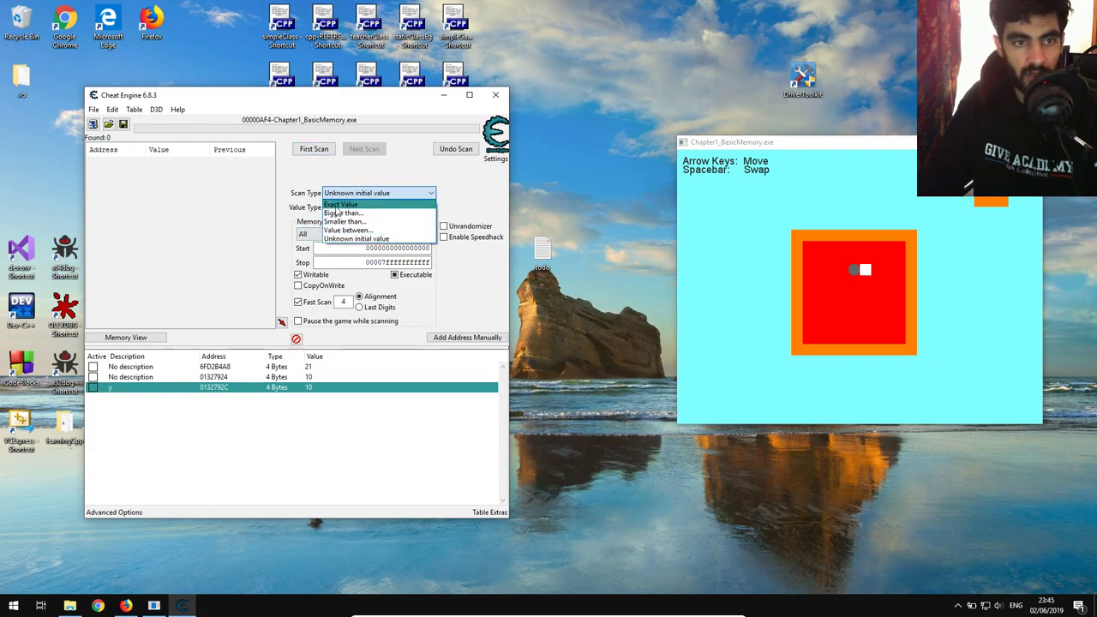
{"action": "left_click", "coordinate": [341, 204]}
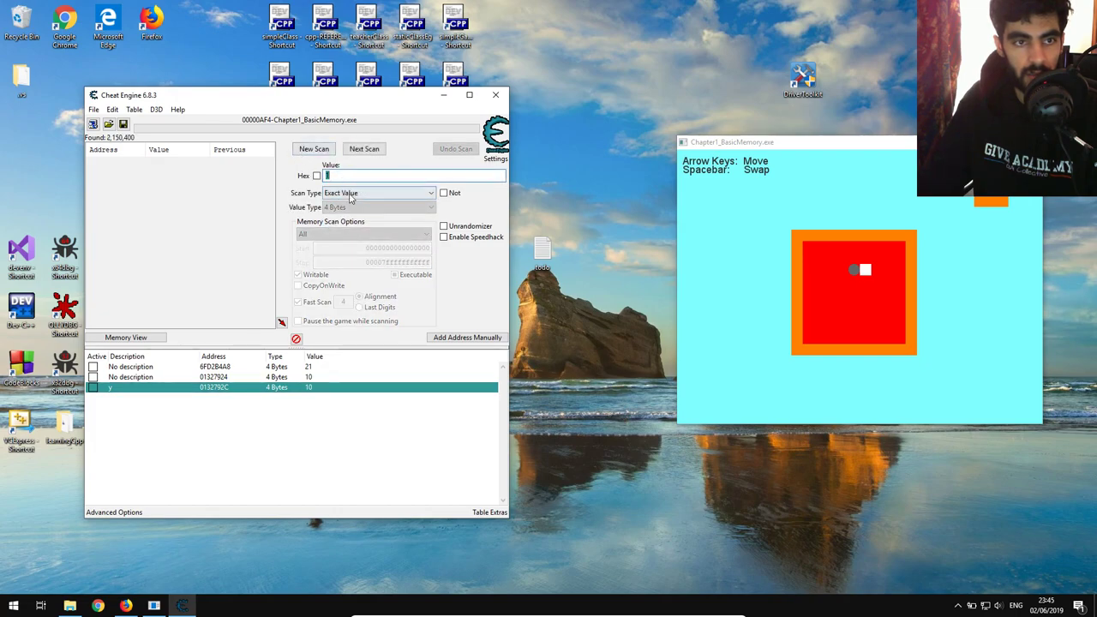
{"action": "left_click", "coordinate": [377, 192]}
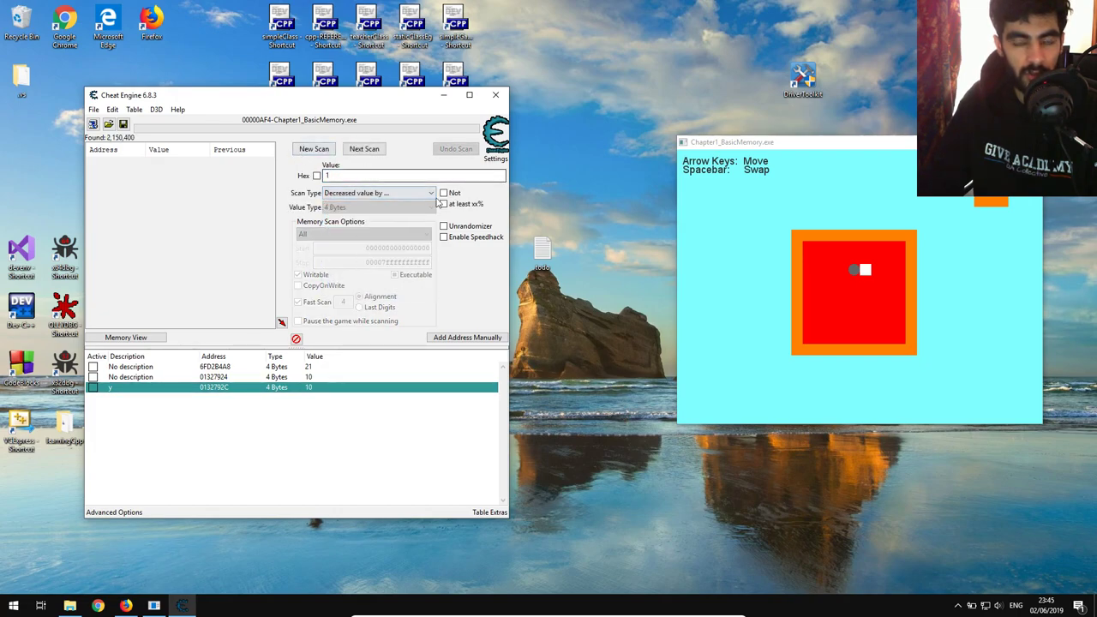
{"action": "mouse_move", "coordinate": [864, 291]}
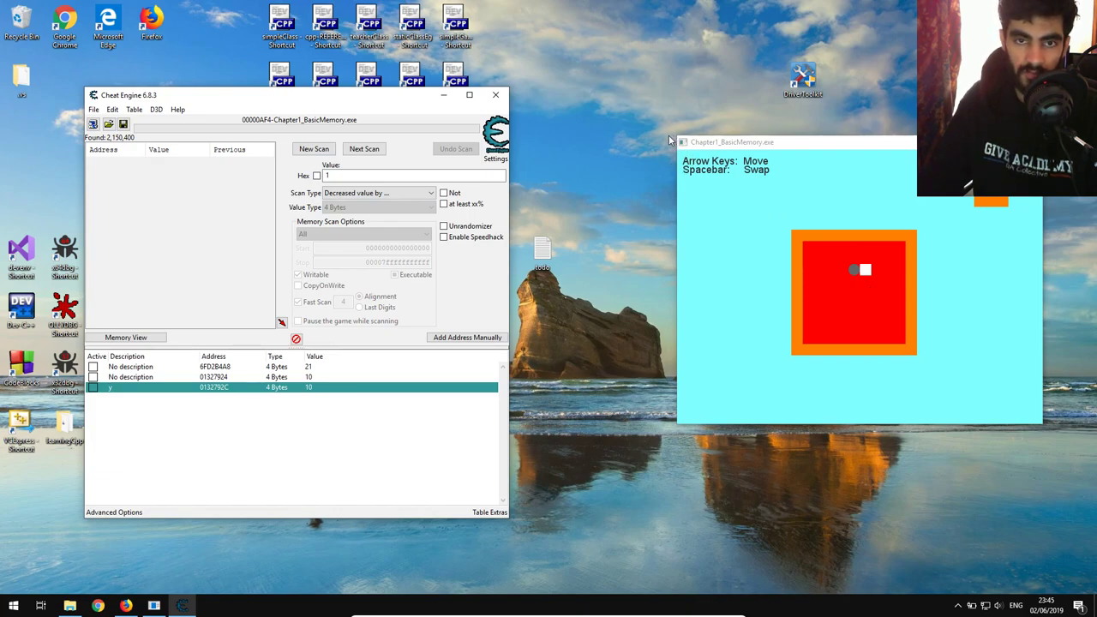
{"action": "mouse_move", "coordinate": [678, 278]}
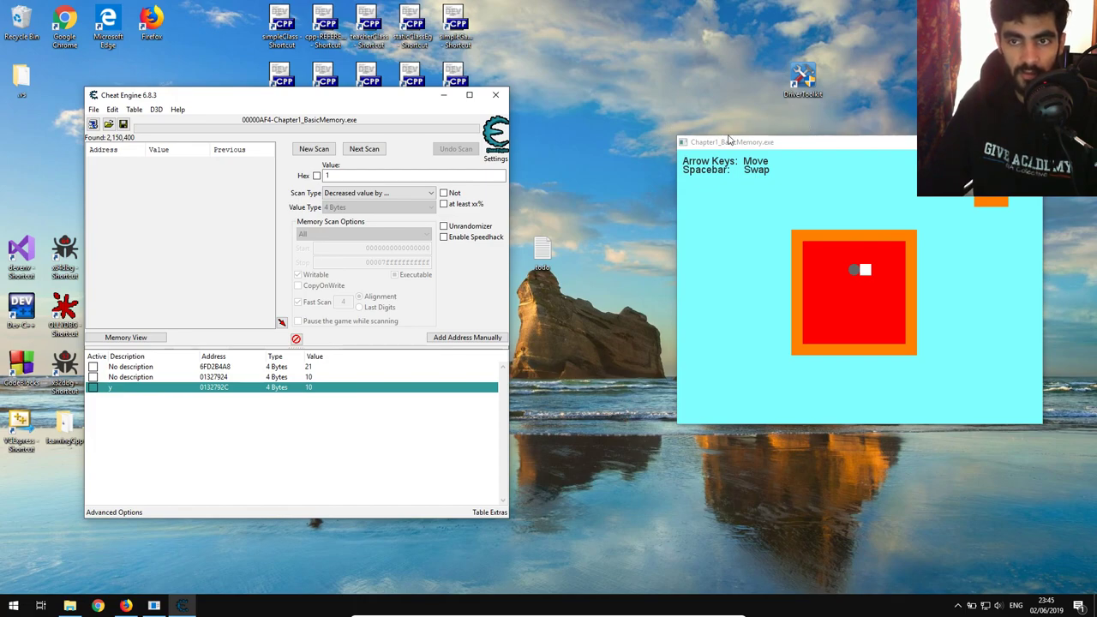
{"action": "mouse_move", "coordinate": [898, 295]}
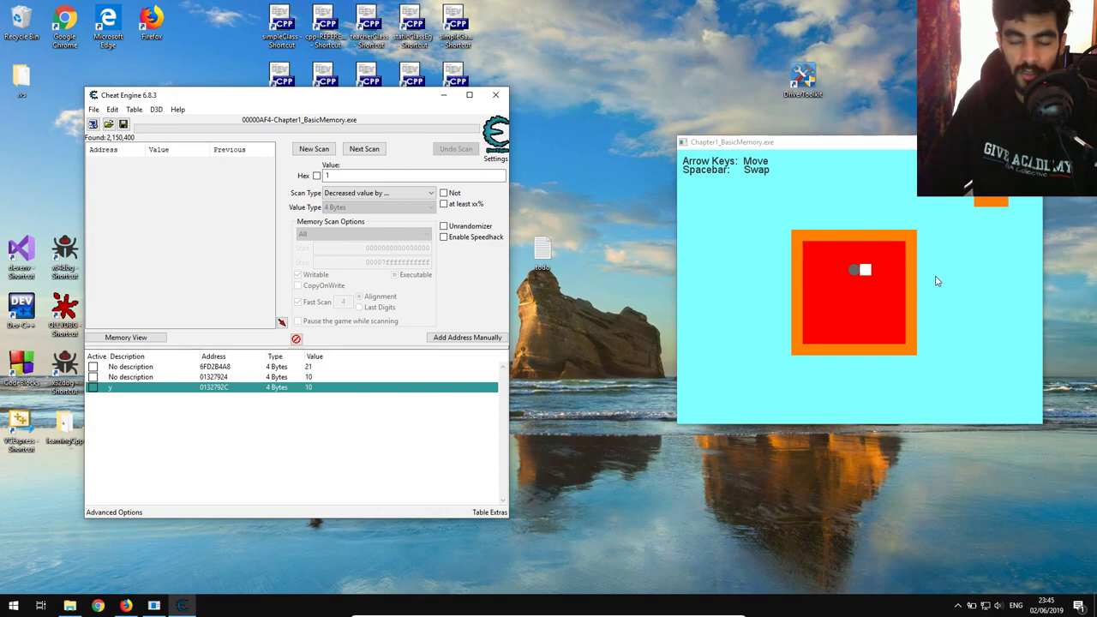
{"action": "mouse_move", "coordinate": [710, 283]}
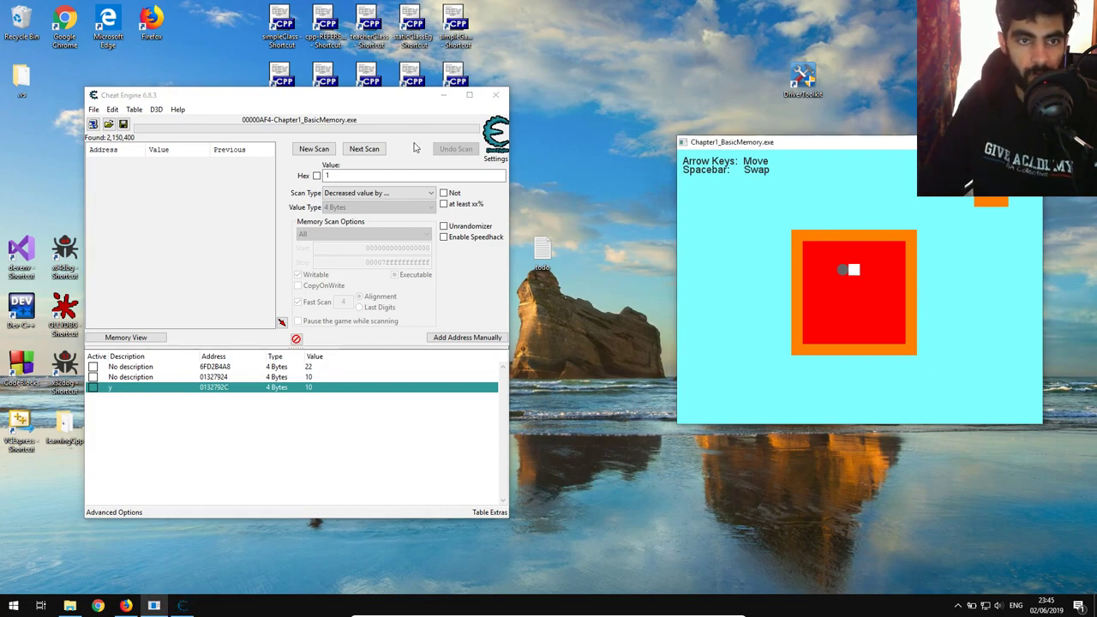
Move the ball left and rescan 'Decreased value by' until two results remain, adding the address.
{"action": "left_click", "coordinate": [364, 148]}
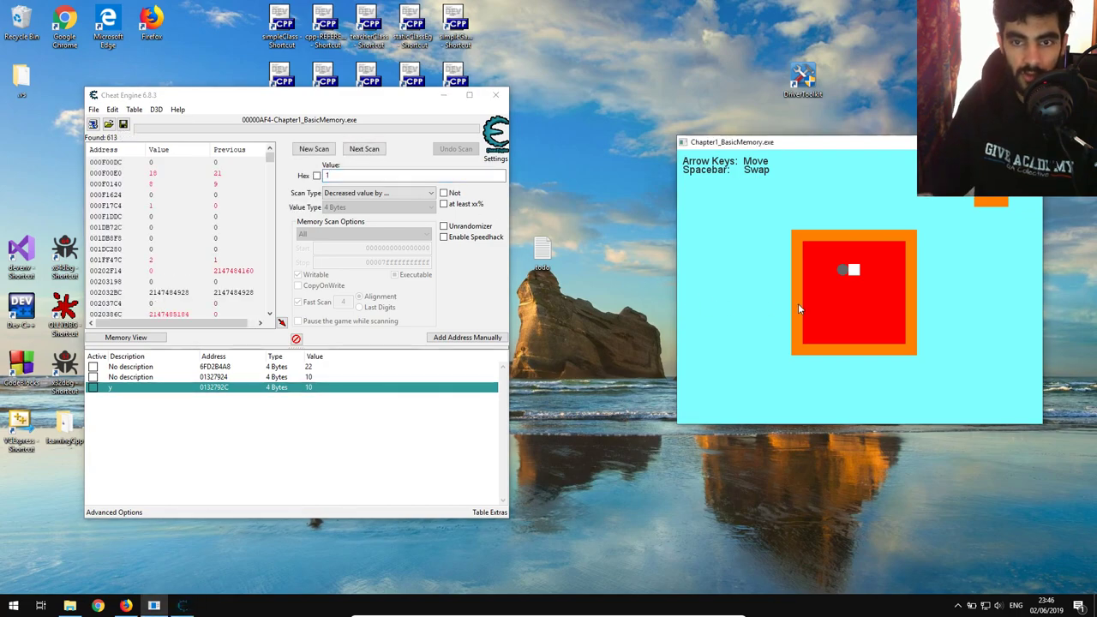
{"action": "left_click", "coordinate": [363, 147]}
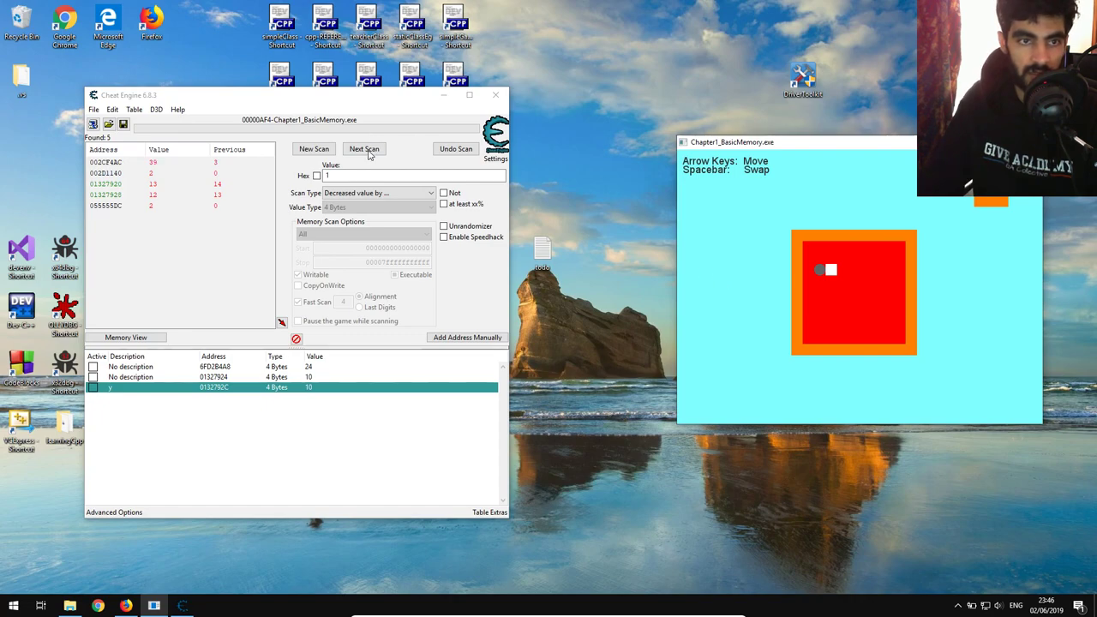
{"action": "left_click", "coordinate": [363, 147]}
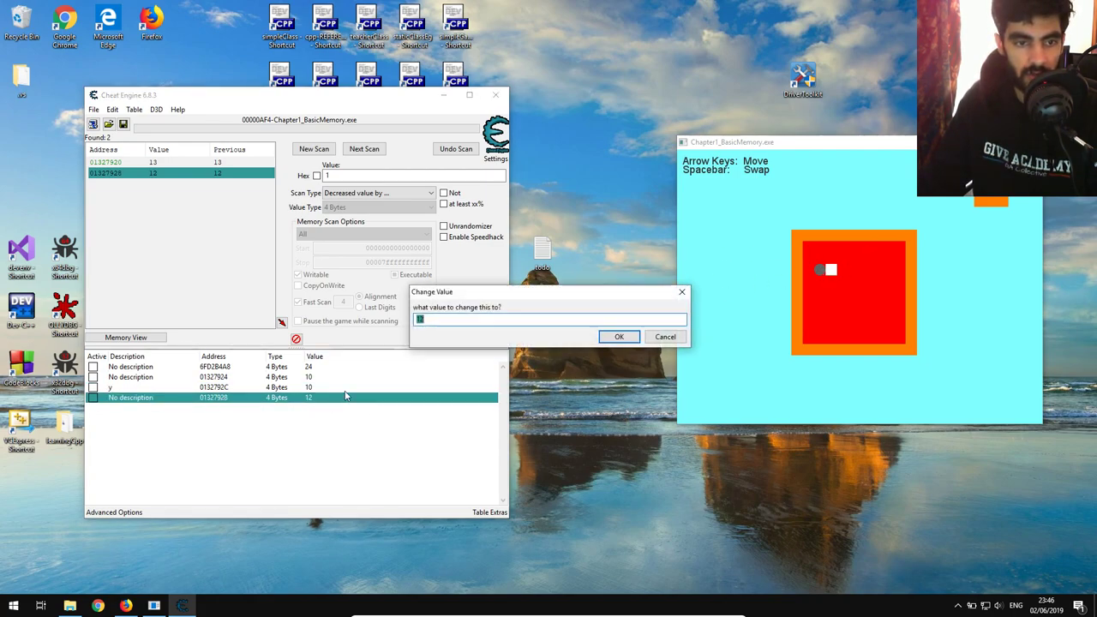
Set the new entry's value to 5 and name it x.
{"action": "left_click", "coordinate": [618, 336]}
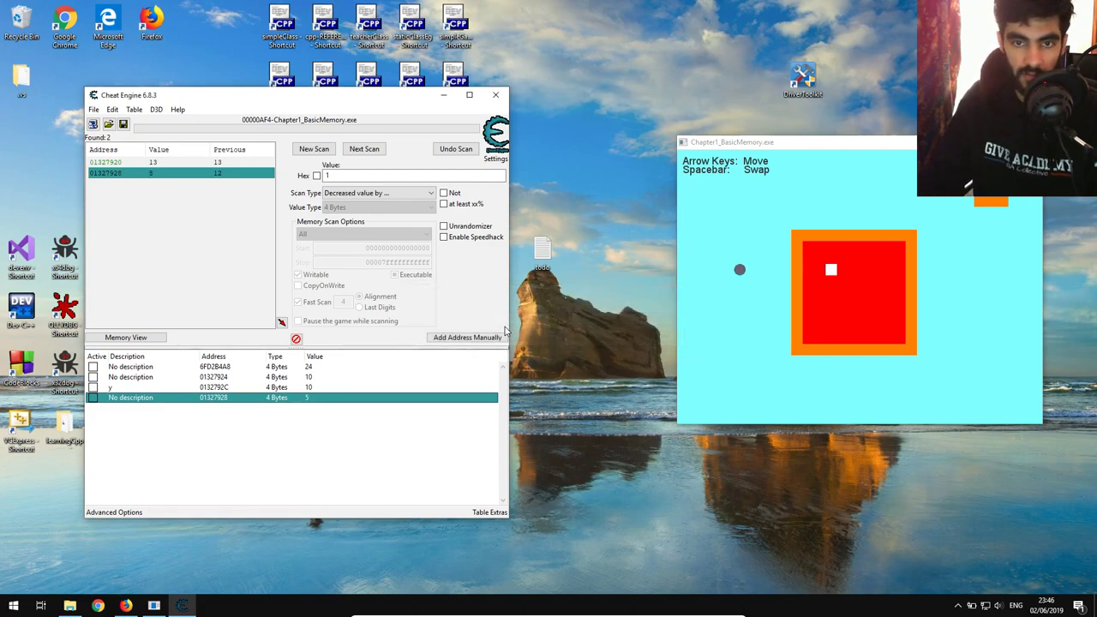
{"action": "mouse_move", "coordinate": [133, 408]}
{"action": "type", "text": "x"}
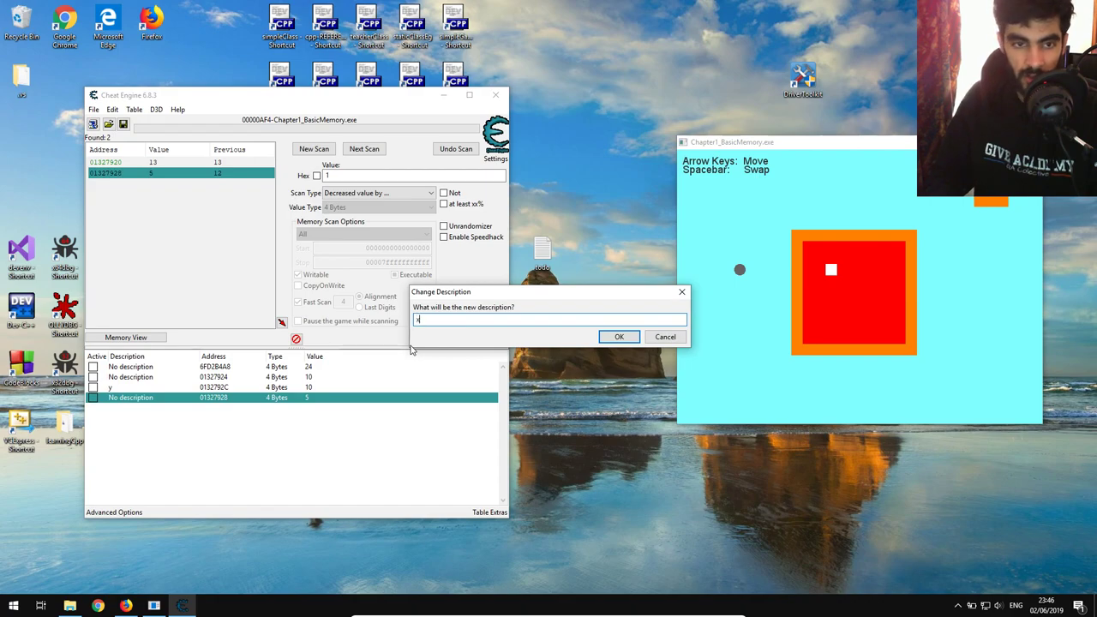
{"action": "left_click", "coordinate": [619, 336]}
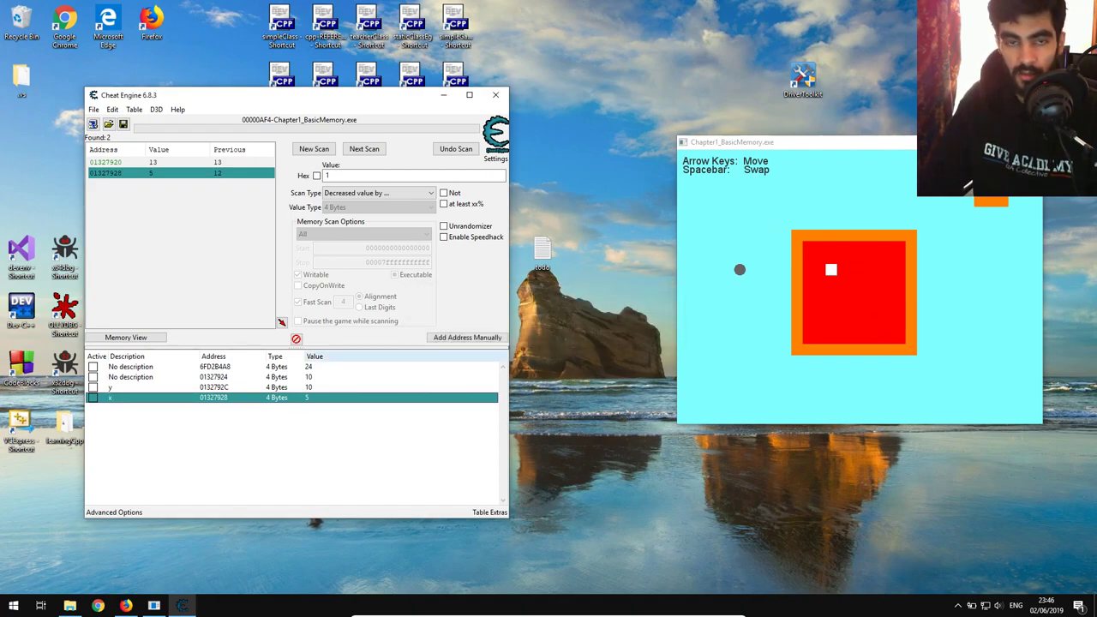
Set y to 3 and x to 27 so the game reports the lab complete.
{"action": "double_click", "coordinate": [309, 388]}
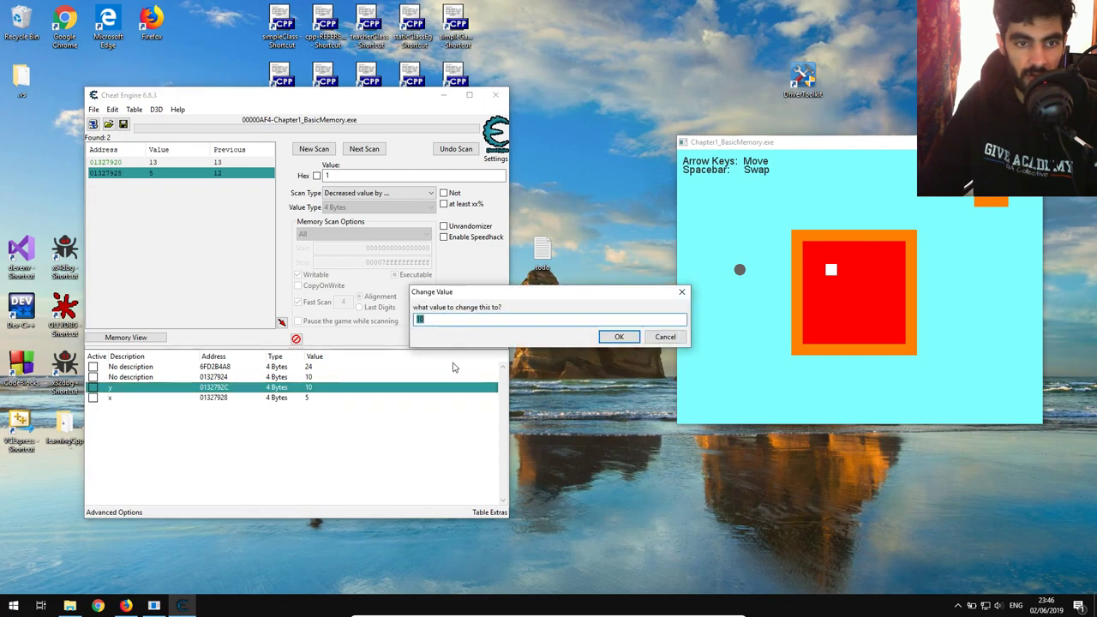
{"action": "left_click", "coordinate": [619, 336]}
{"action": "type", "text": "25"}
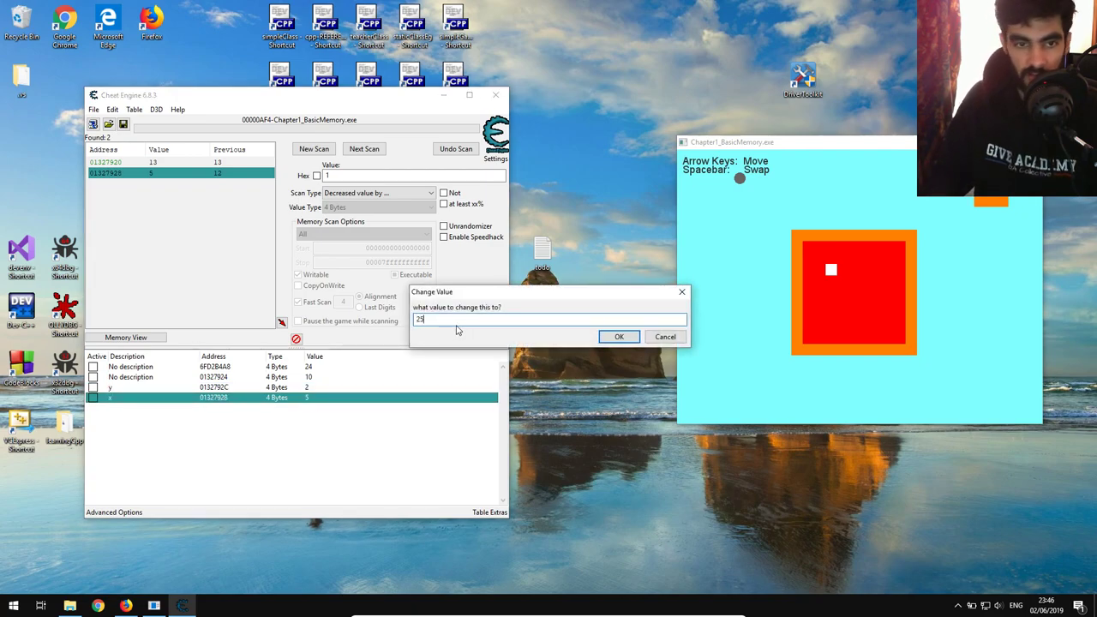
{"action": "left_click", "coordinate": [619, 336]}
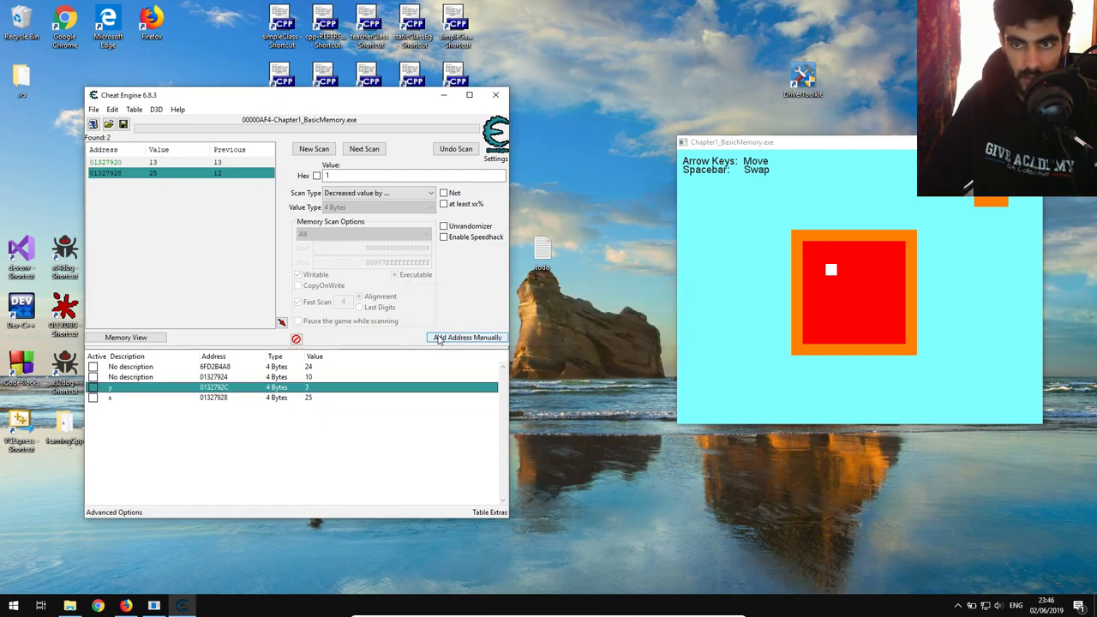
{"action": "double_click", "coordinate": [308, 398]}
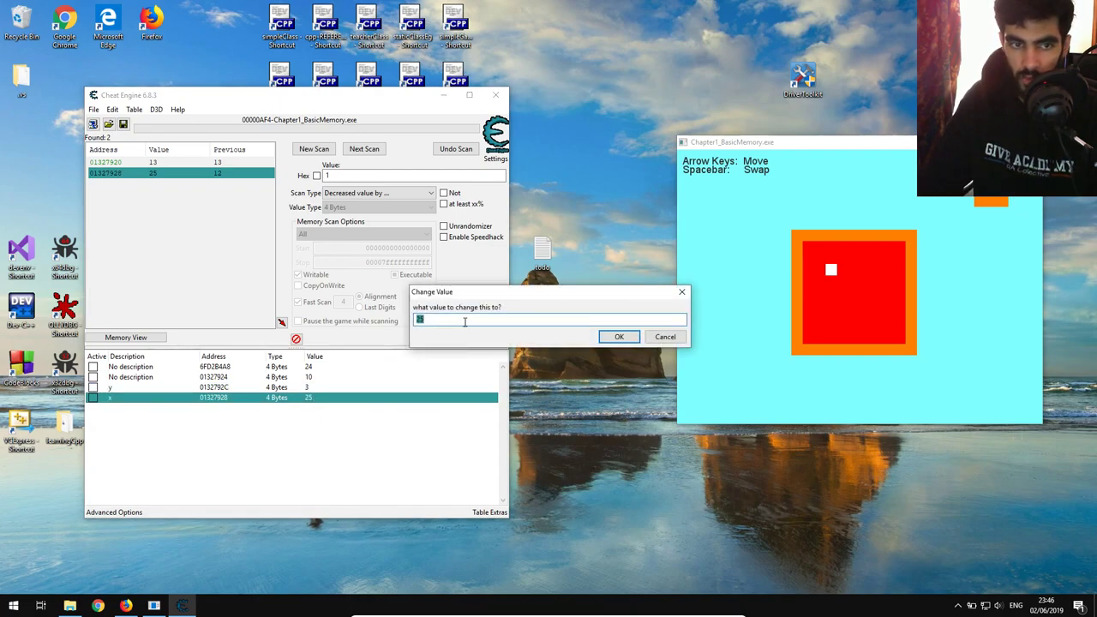
{"action": "left_click", "coordinate": [619, 336]}
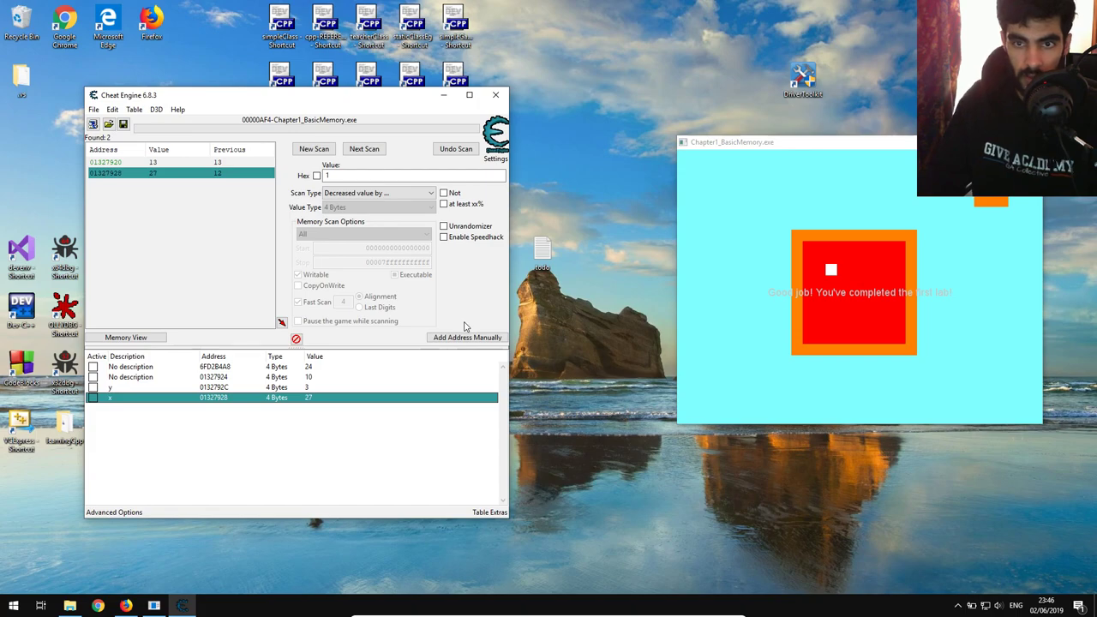
{"action": "mouse_move", "coordinate": [765, 305]}
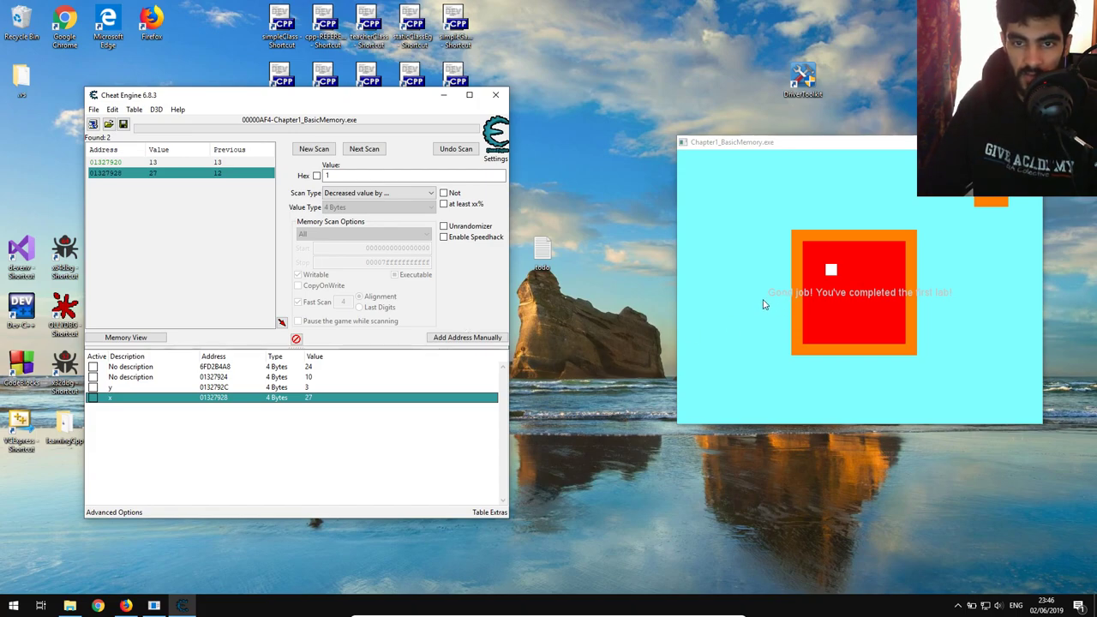
{"action": "mouse_move", "coordinate": [929, 298]}
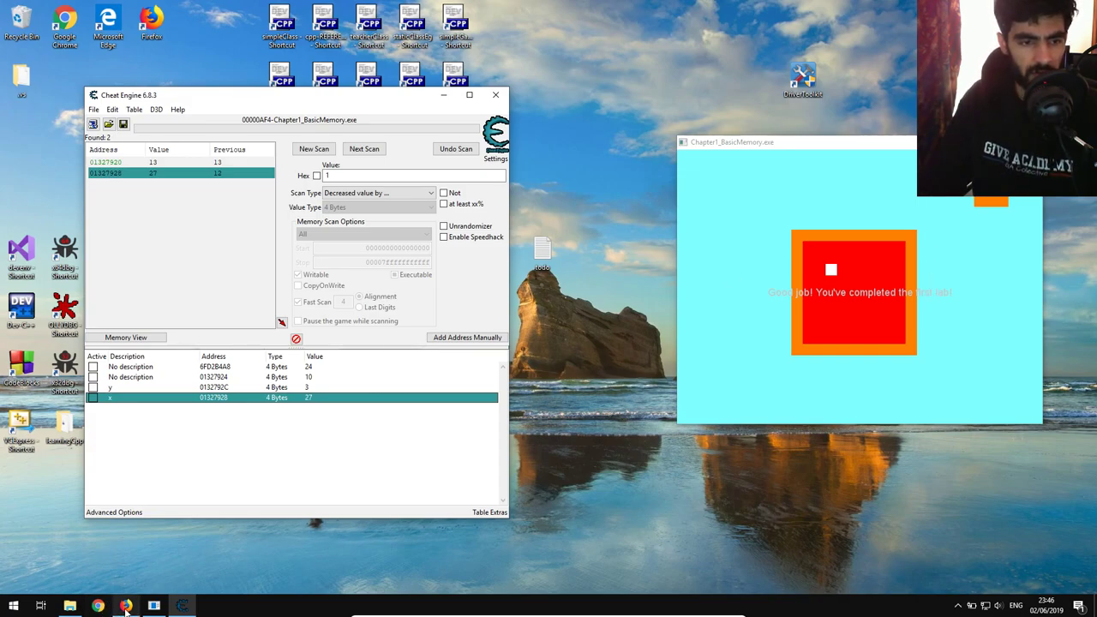
Bring Firefox forward and scroll gamehacking.pdf down to Chapter 2, Debugging Games with OllyDbg.
{"action": "left_click", "coordinate": [96, 606]}
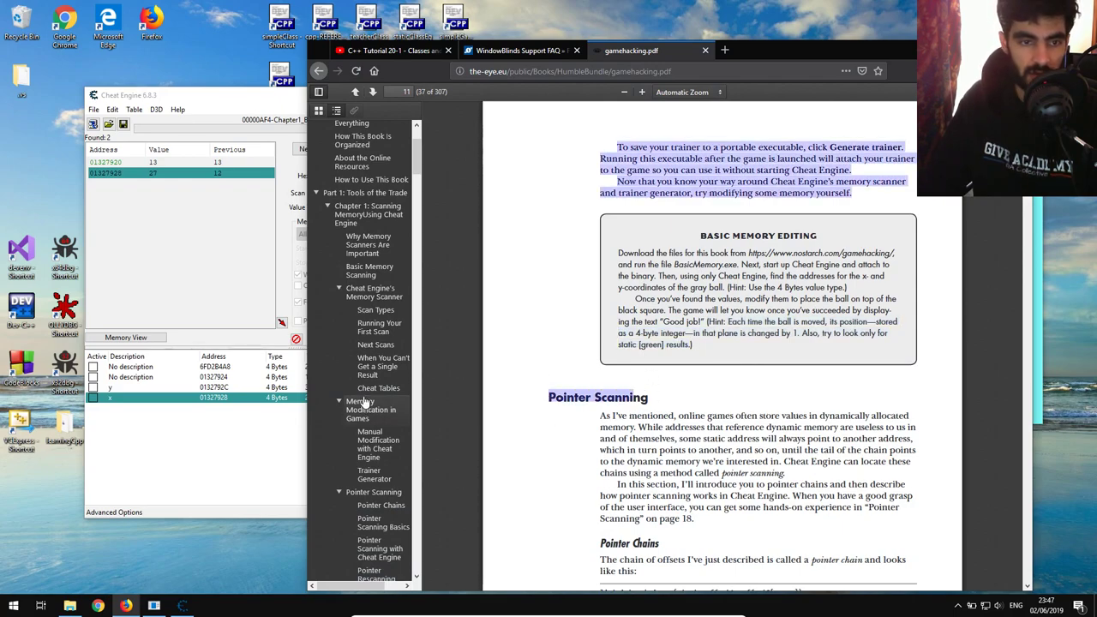
{"action": "scroll", "scroll_direction": "down", "scroll_amount": 3}
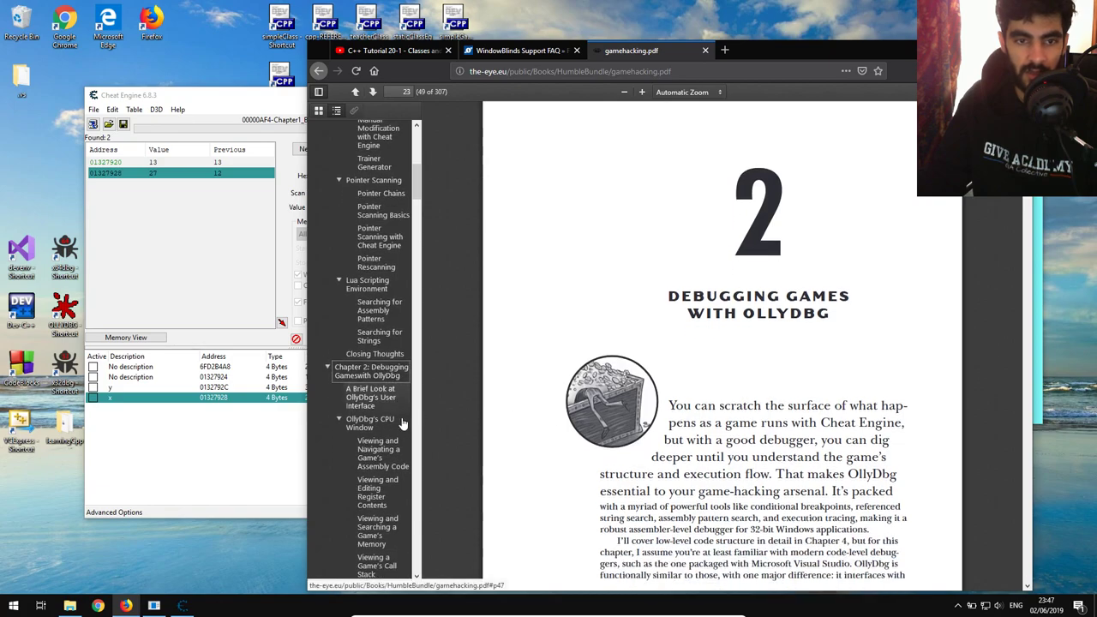
{"action": "scroll", "scroll_direction": "down", "scroll_amount": 3}
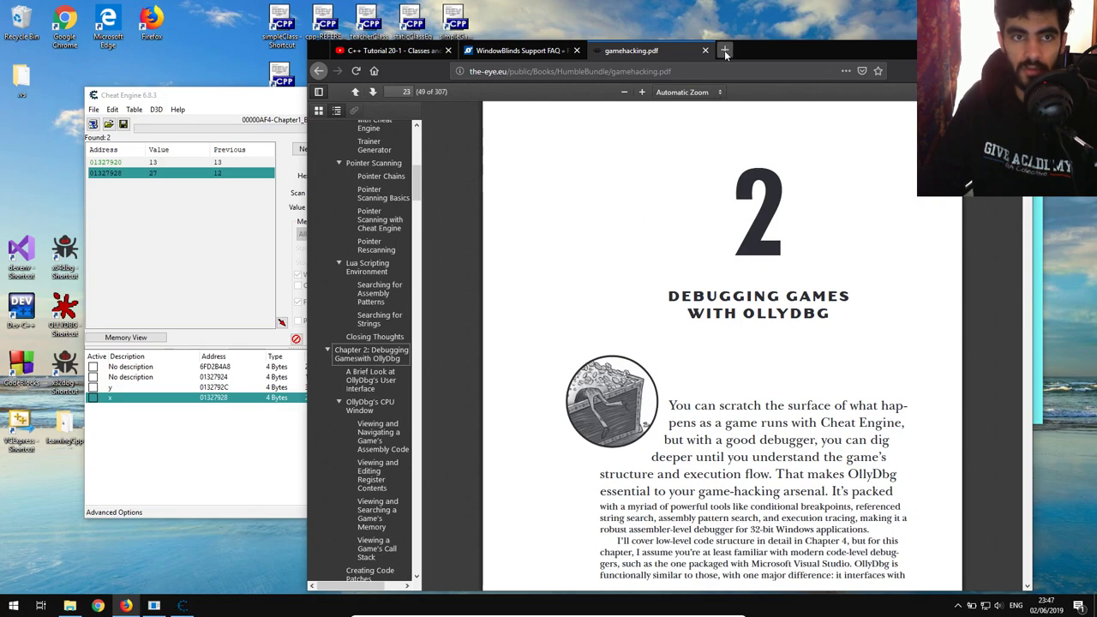
In a new tab, search youtube.com for csapp and open the ICS-CMU playlist.
{"action": "left_click", "coordinate": [723, 50]}
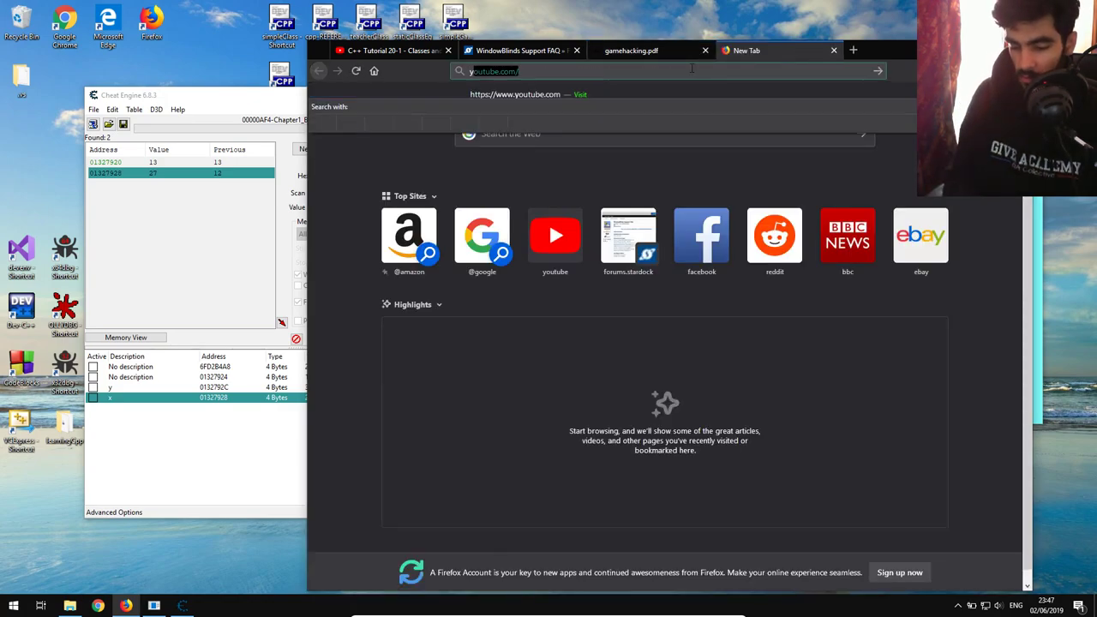
{"action": "key", "text": "Return"}
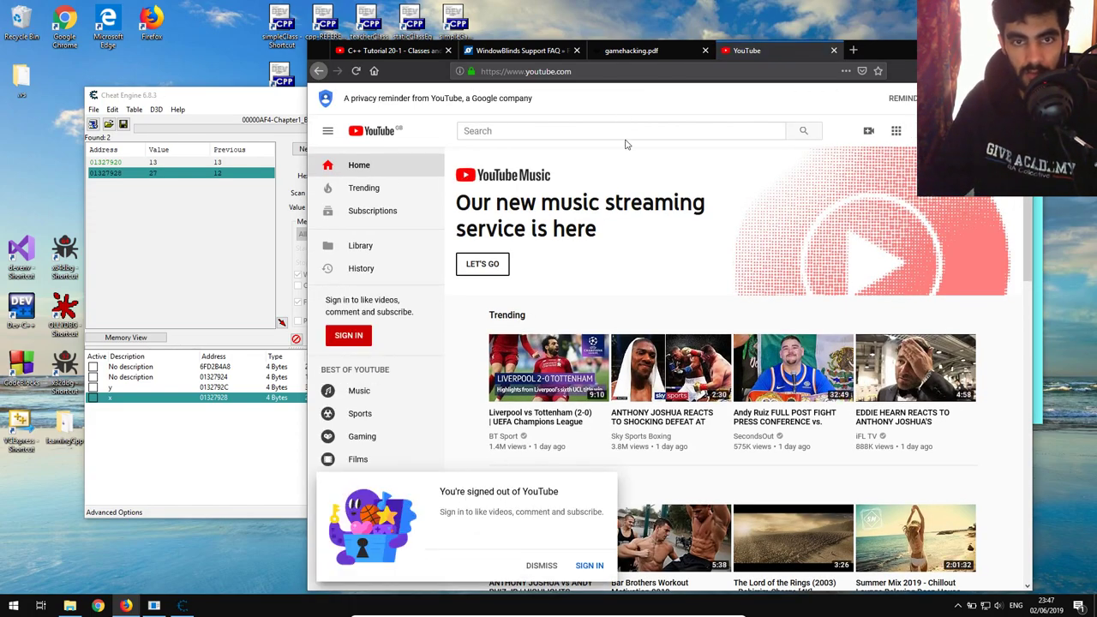
{"action": "type", "text": "csapp"}
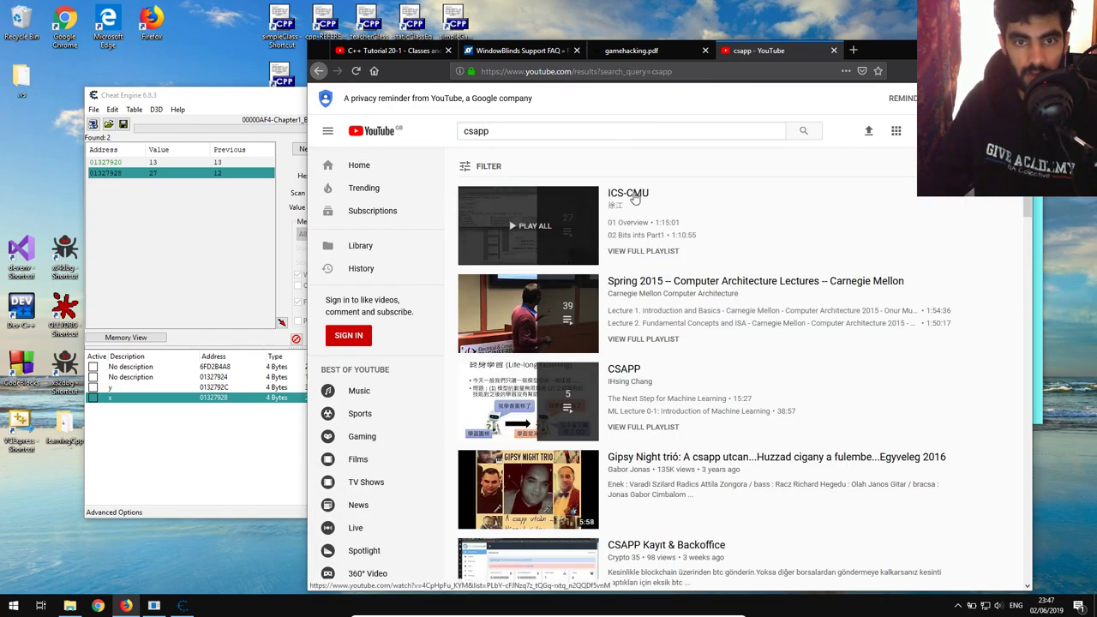
{"action": "left_click", "coordinate": [528, 224]}
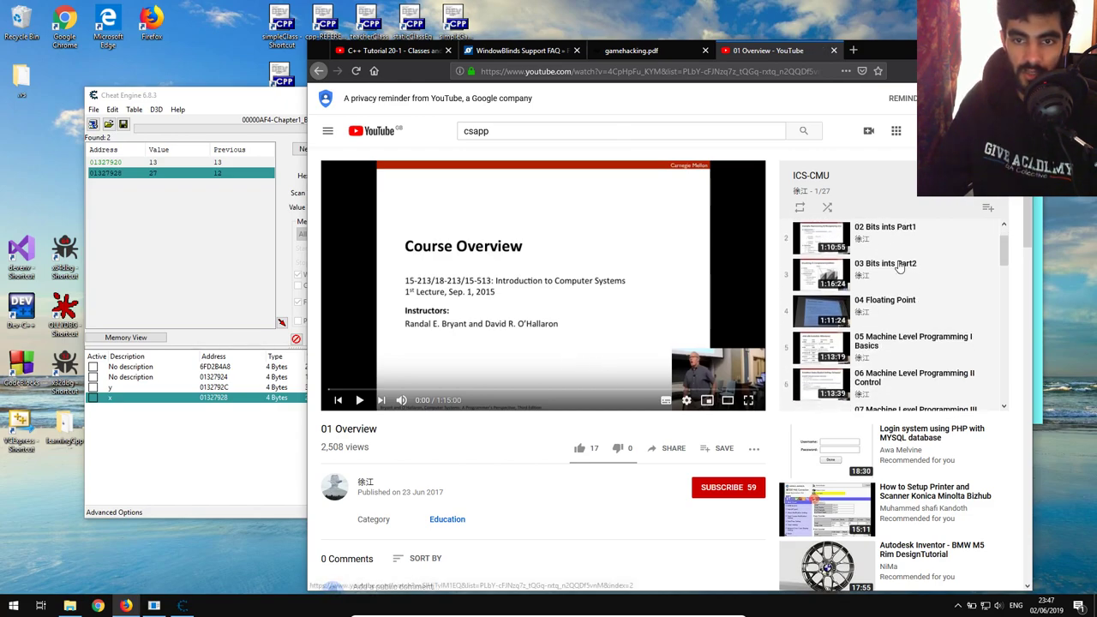
Scroll through the playlist's videos around the 01 Overview lecture.
{"action": "scroll", "scroll_direction": "down", "scroll_amount": 3}
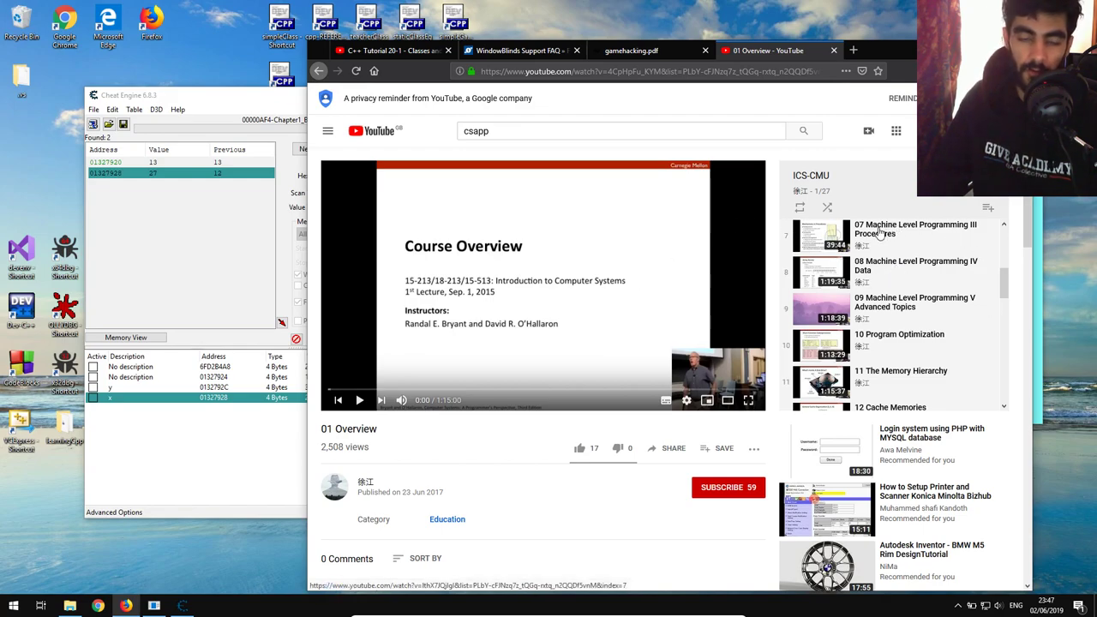
{"action": "mouse_move", "coordinate": [871, 322]}
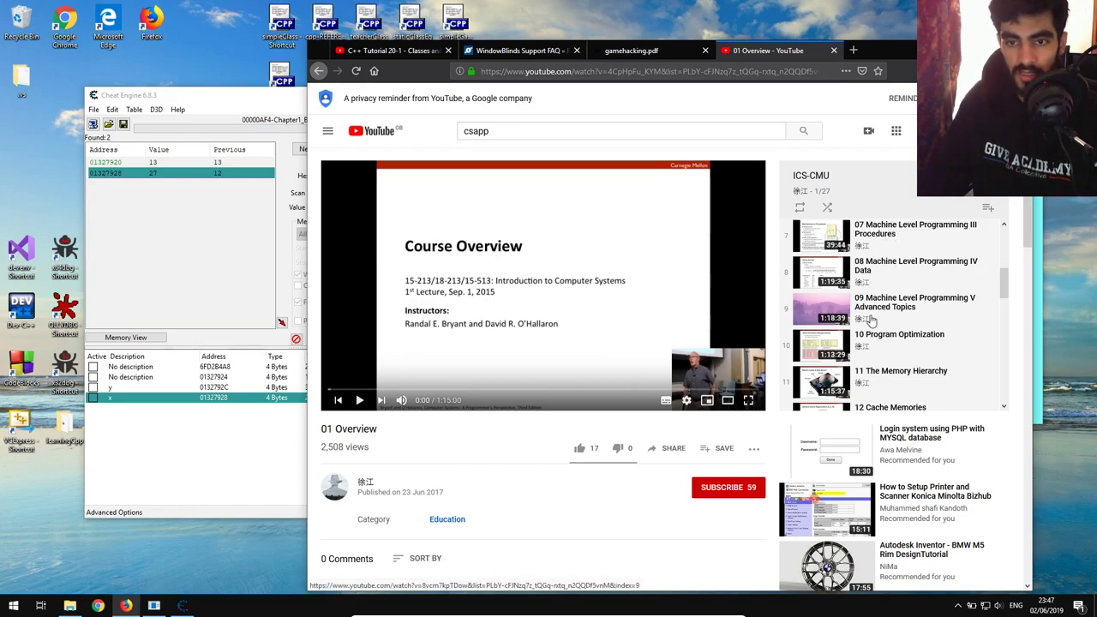
{"action": "scroll", "scroll_direction": "down", "scroll_amount": 3}
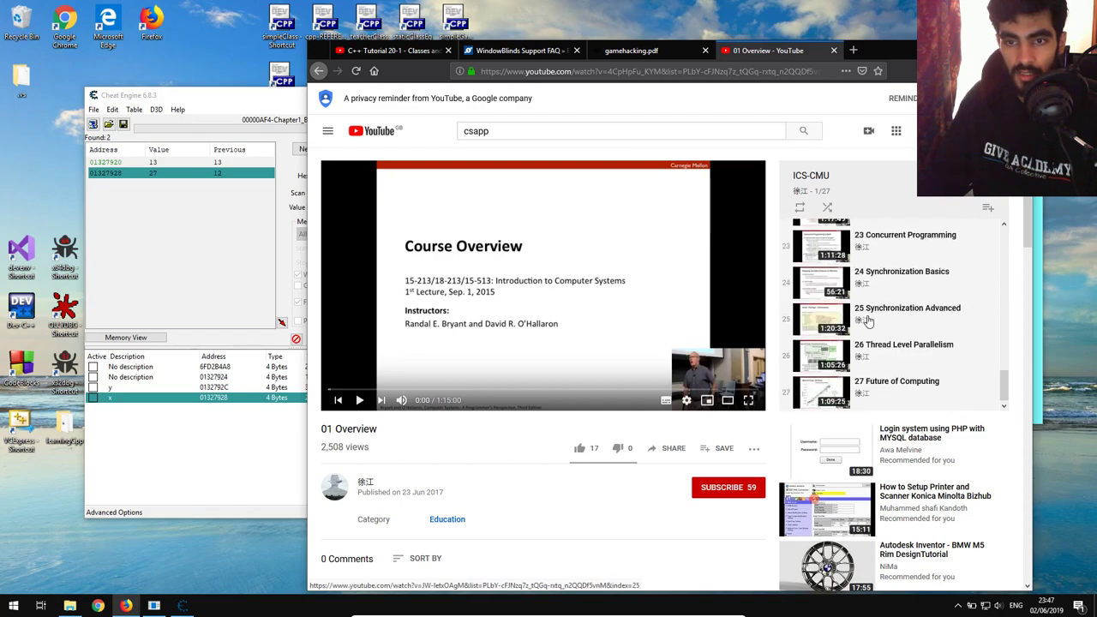
{"action": "scroll", "scroll_direction": "up", "scroll_amount": 3}
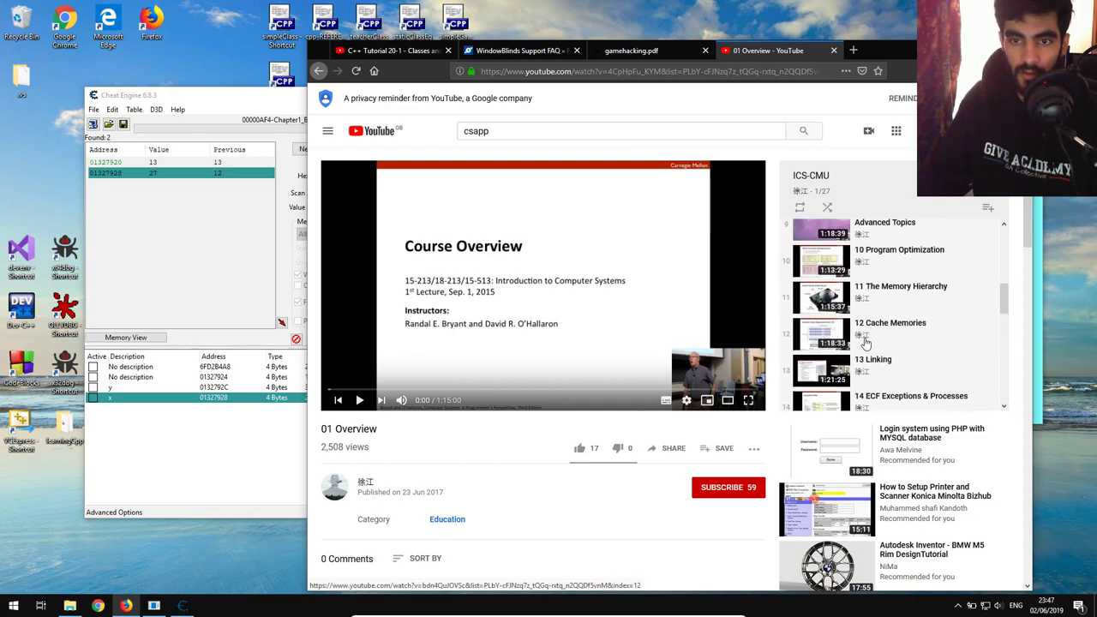
{"action": "scroll", "scroll_direction": "up", "scroll_amount": 3}
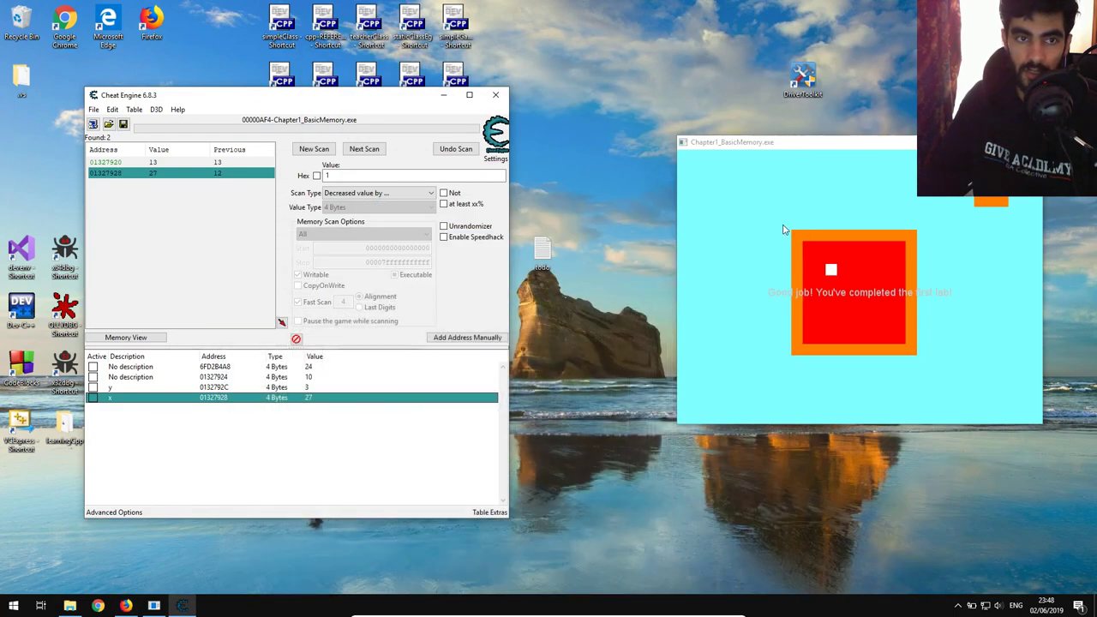
{"action": "mouse_move", "coordinate": [590, 248]}
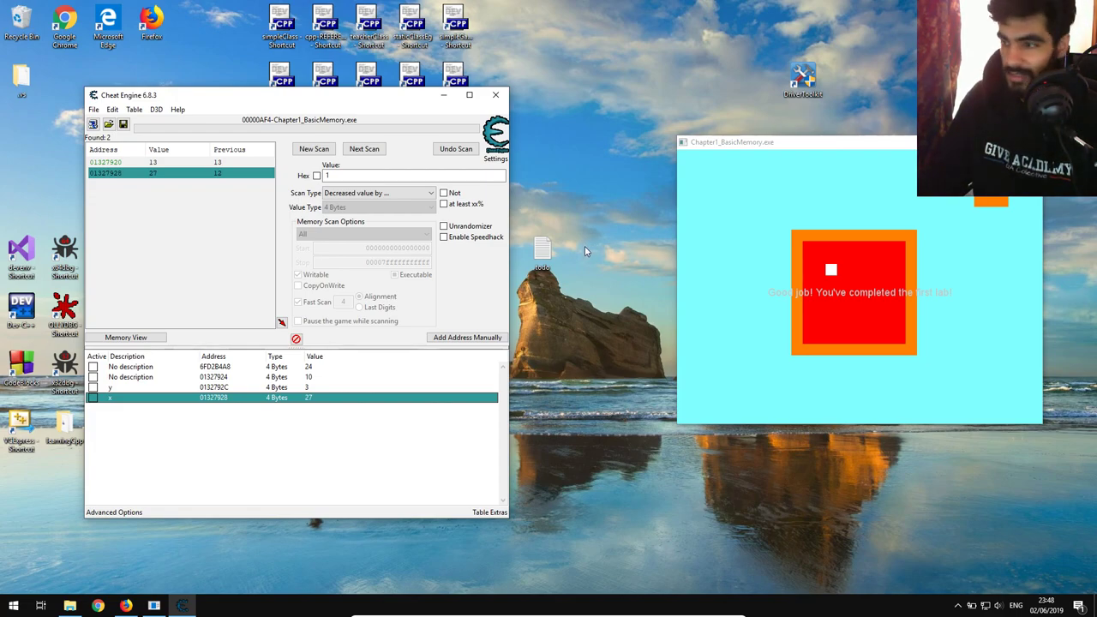
{"action": "mouse_move", "coordinate": [575, 256]}
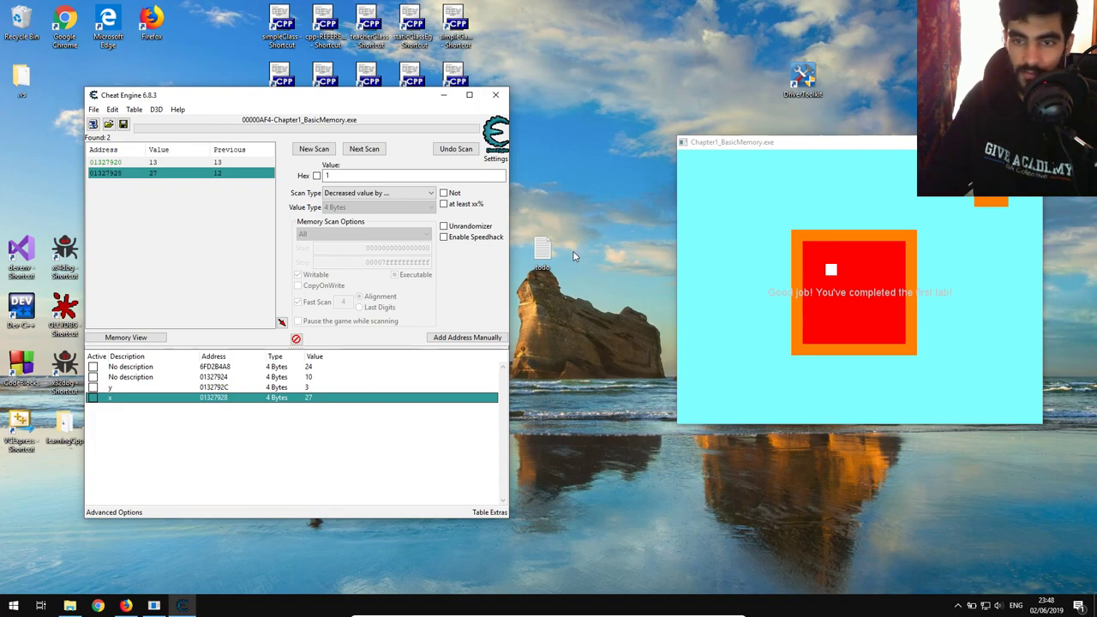